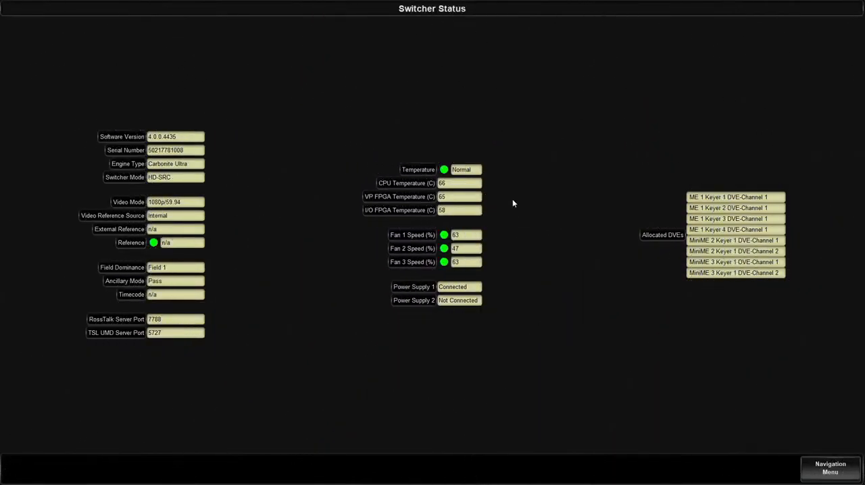
Go from the Switcher Status overview to Configuration through the navigation menu
click(830, 468)
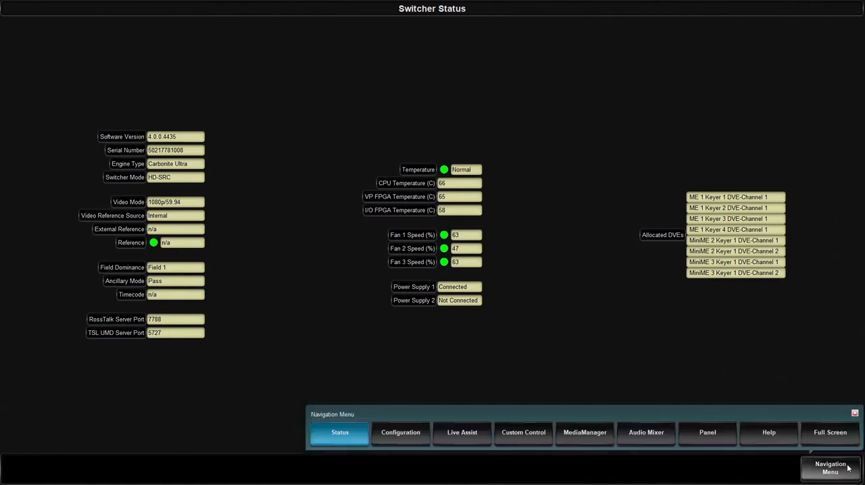
click(401, 432)
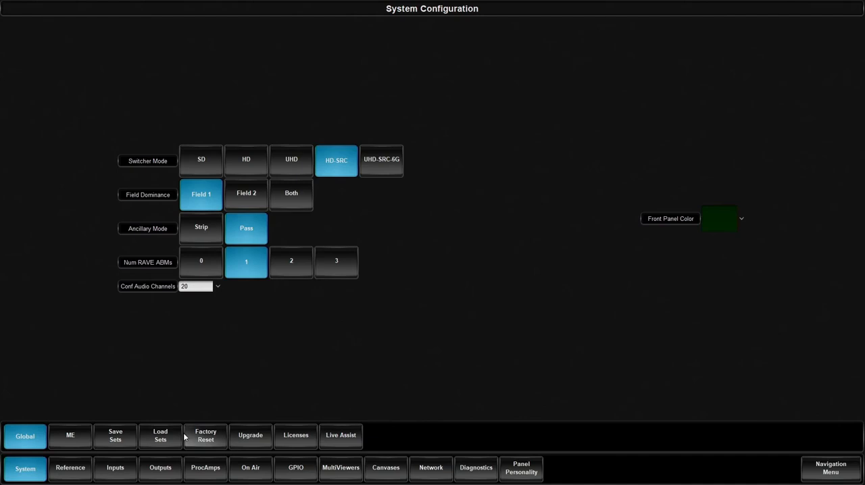
Show the Outputs page listing 14 outputs with sources, AES and analog audio assignments
click(160, 468)
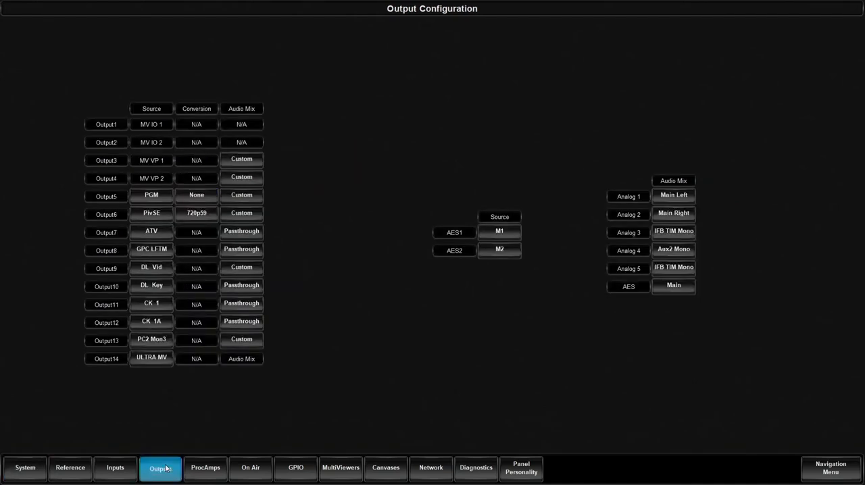
mouse_move(308, 421)
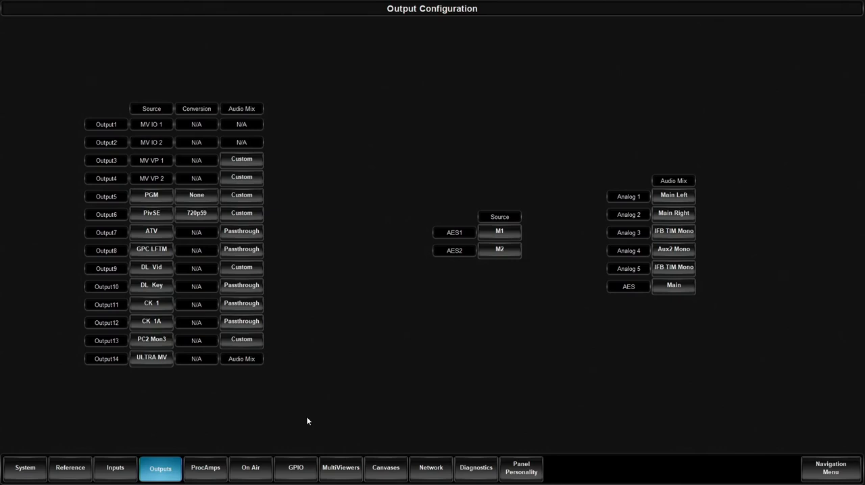
mouse_move(323, 391)
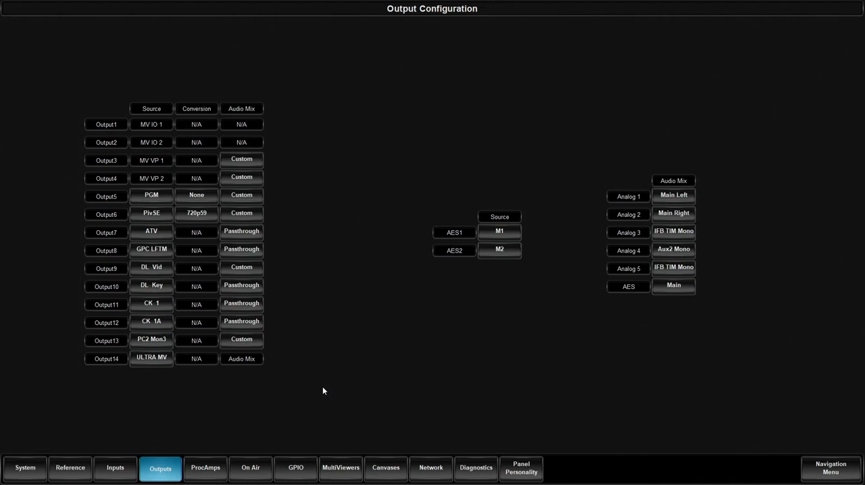
mouse_move(324, 343)
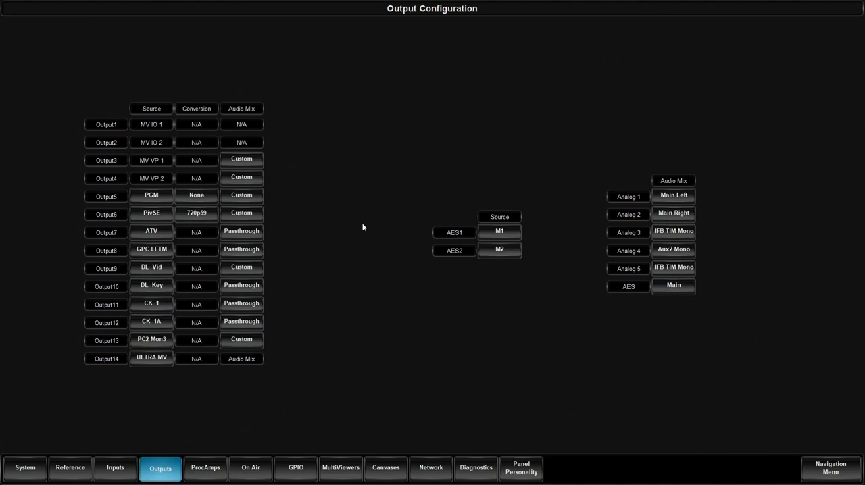
mouse_move(364, 316)
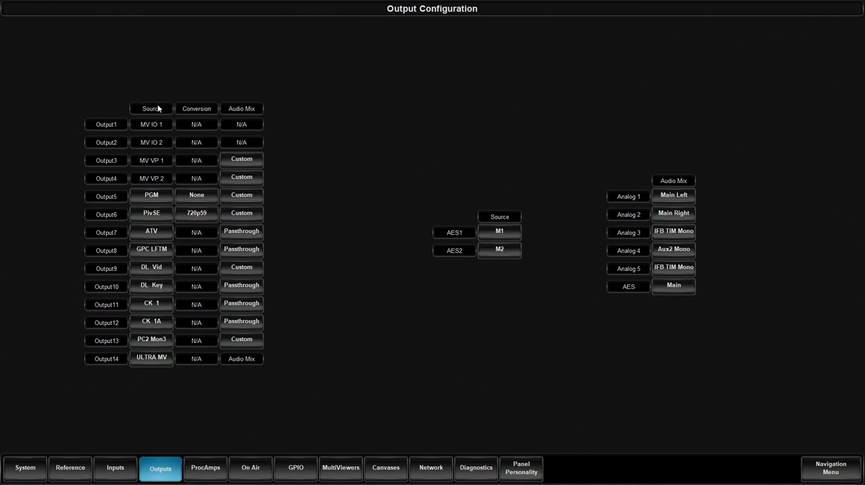
mouse_move(168, 356)
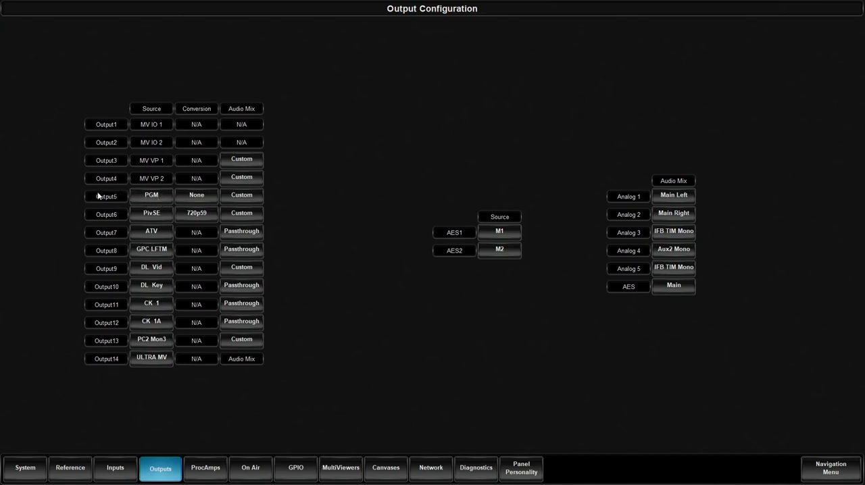
mouse_move(140, 130)
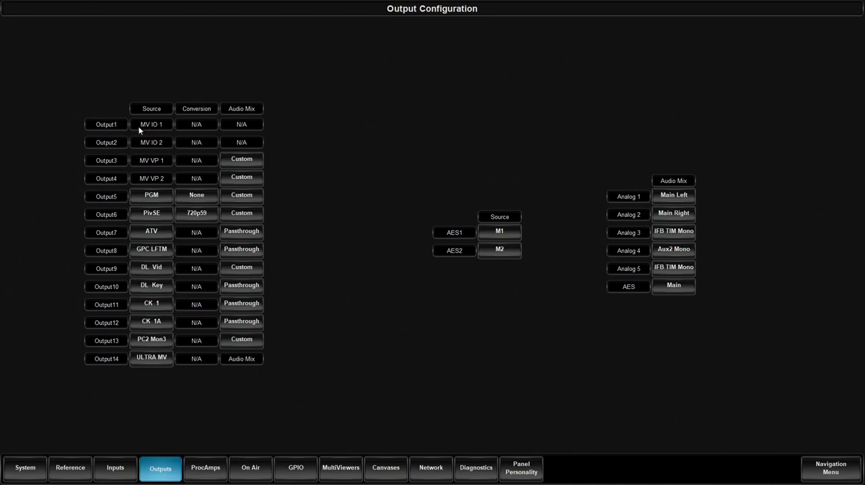
mouse_move(151, 131)
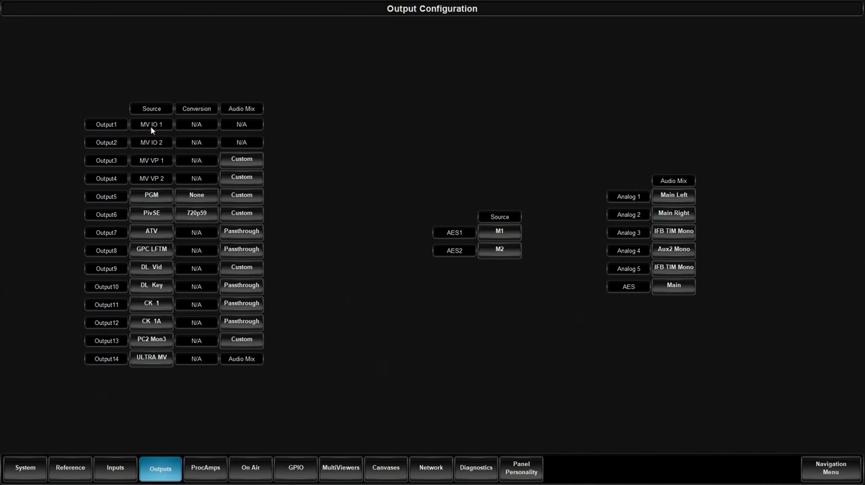
mouse_move(146, 130)
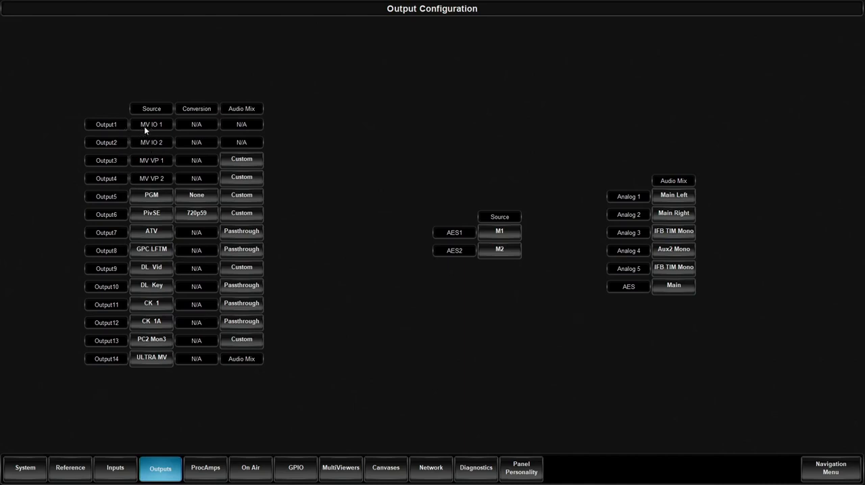
mouse_move(161, 145)
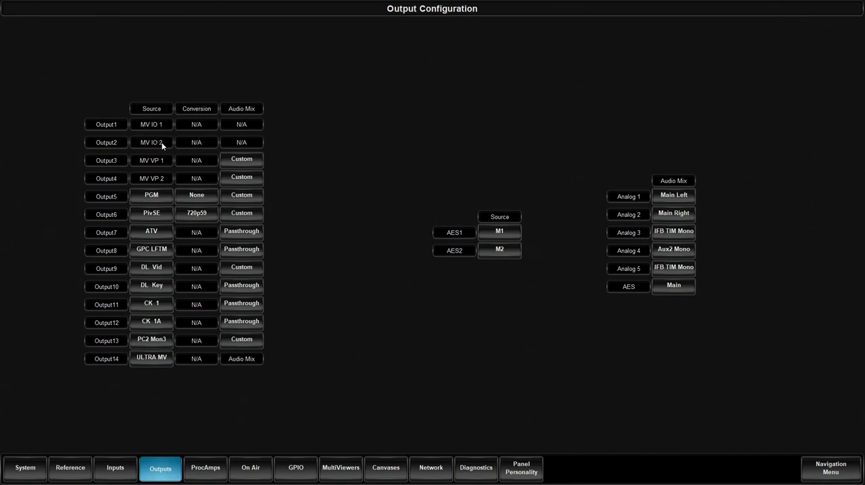
mouse_move(162, 161)
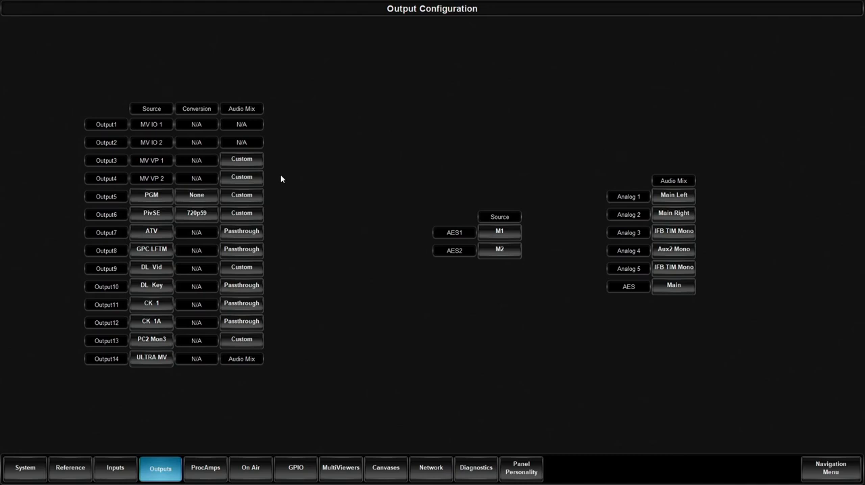
mouse_move(200, 163)
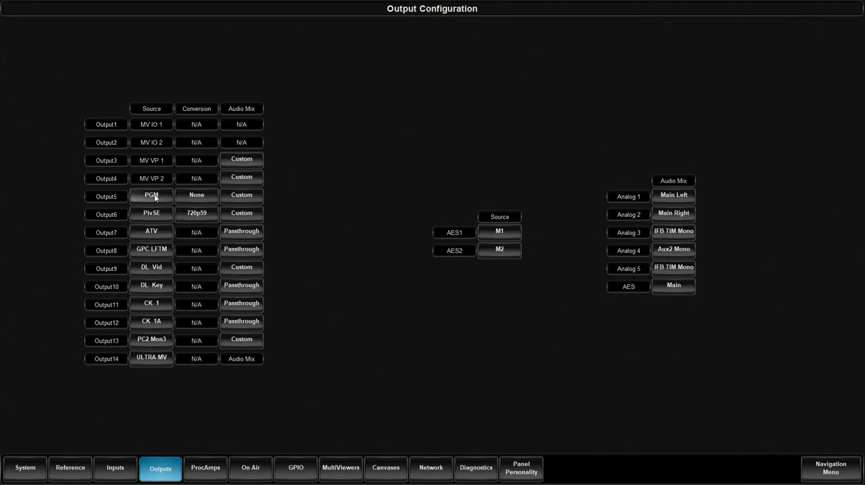
Open Output5's PGM source picker and list the physical input sources
click(151, 196)
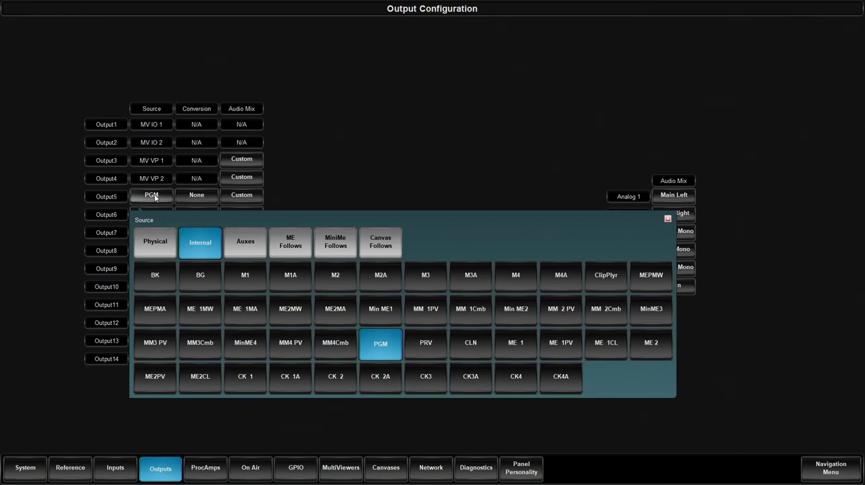
mouse_move(200, 288)
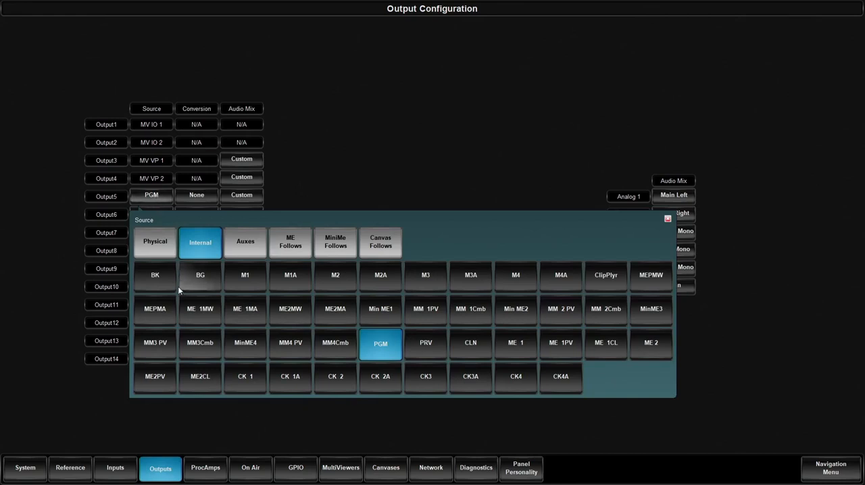
mouse_move(155, 241)
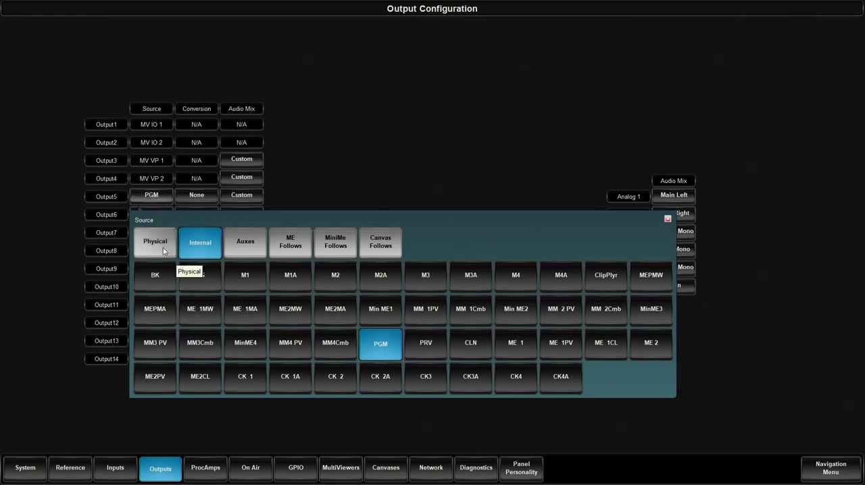
click(154, 241)
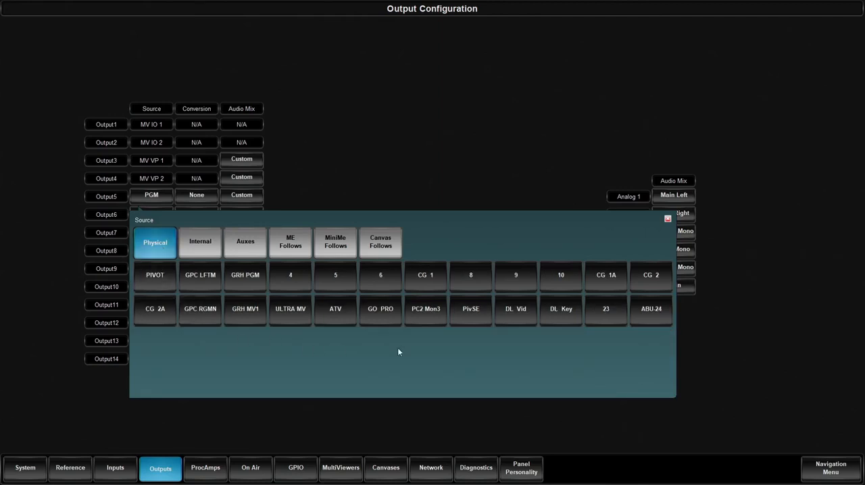
mouse_move(306, 343)
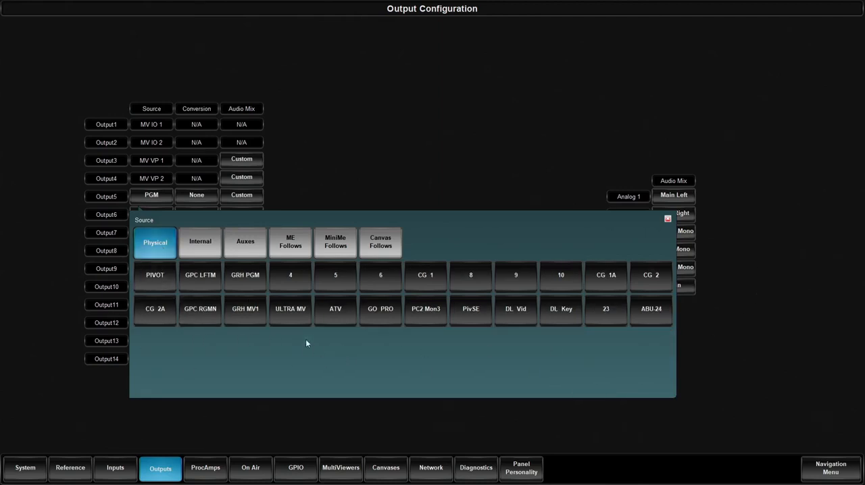
mouse_move(200, 241)
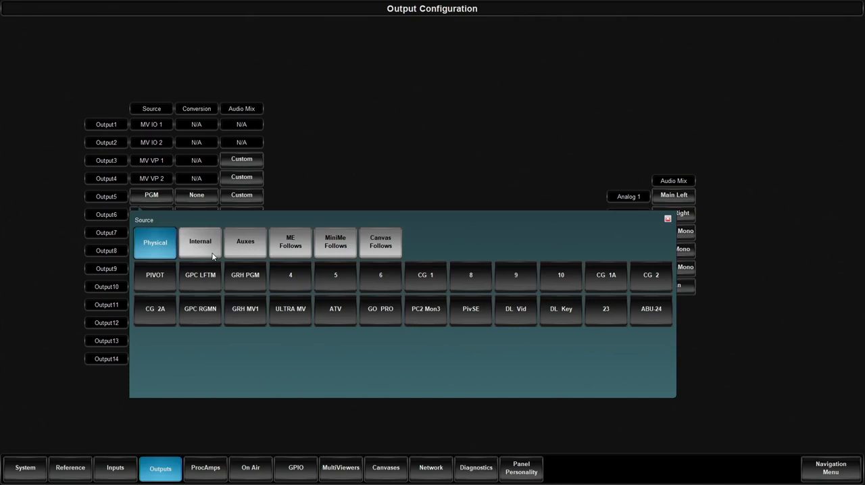
Review Output5's internal sources, then list the aux bus sources
click(200, 241)
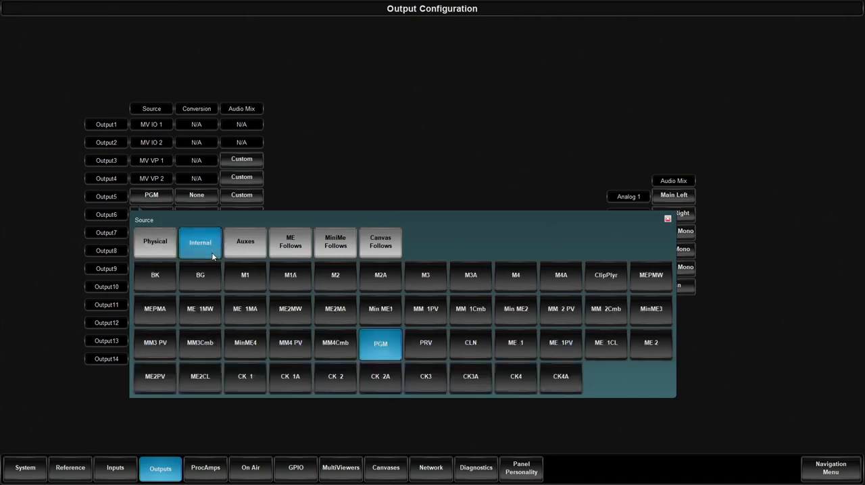
mouse_move(245, 288)
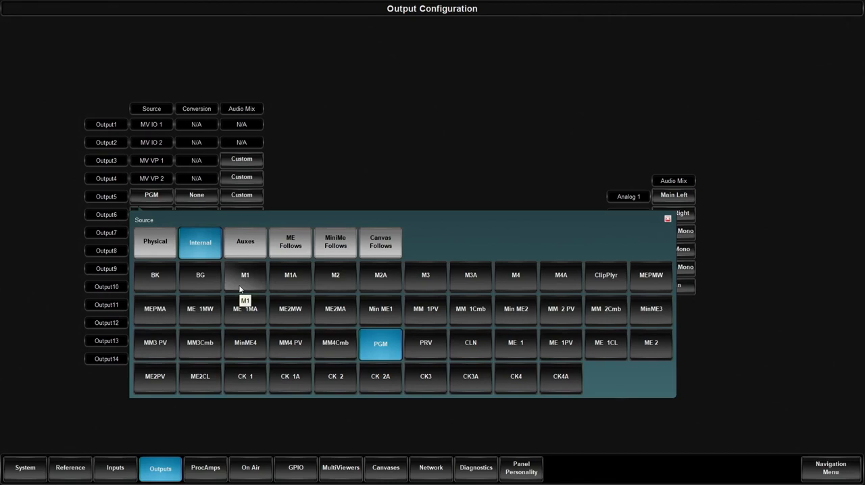
mouse_move(311, 336)
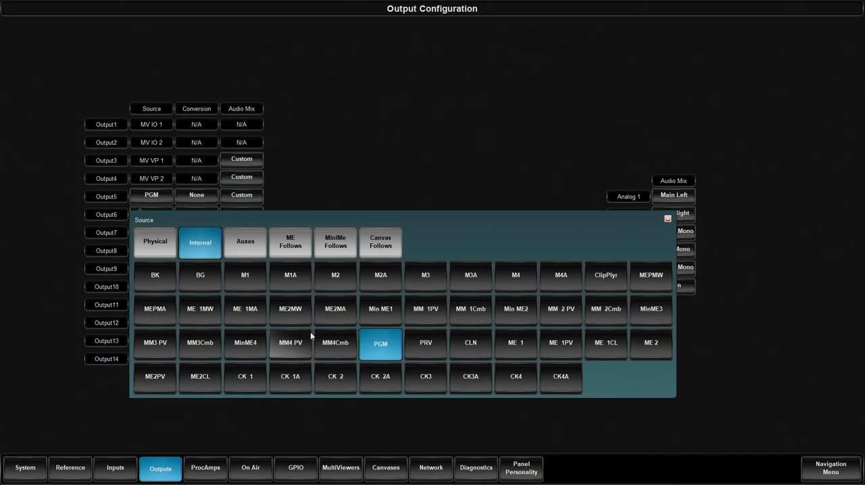
mouse_move(416, 266)
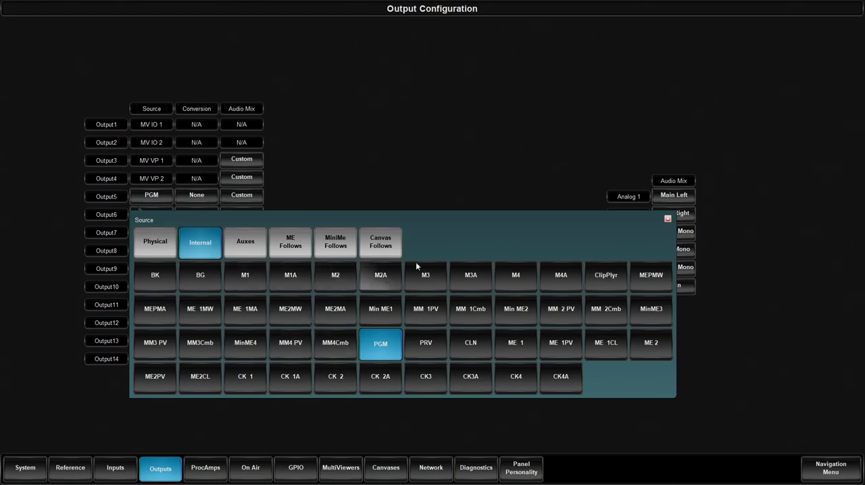
mouse_move(606, 274)
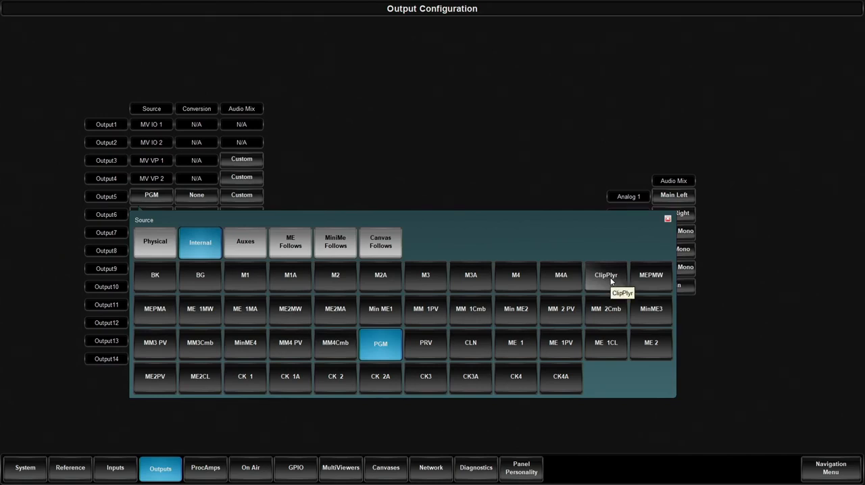
mouse_move(200, 309)
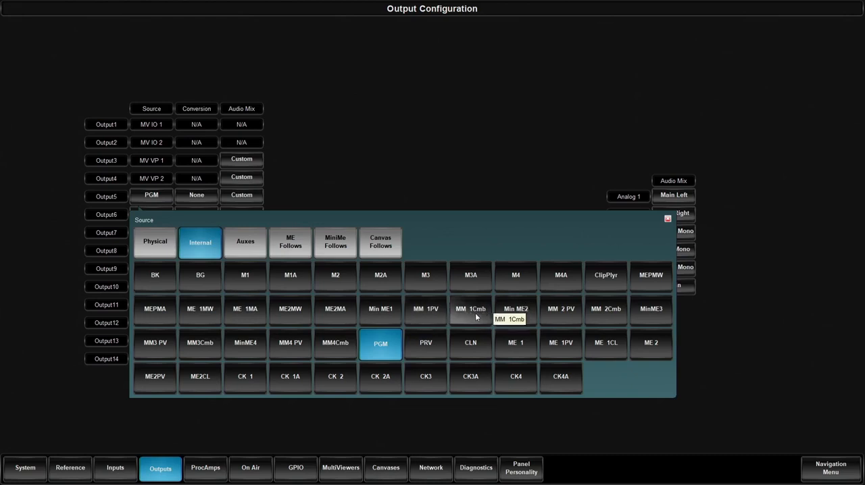
mouse_move(476, 318)
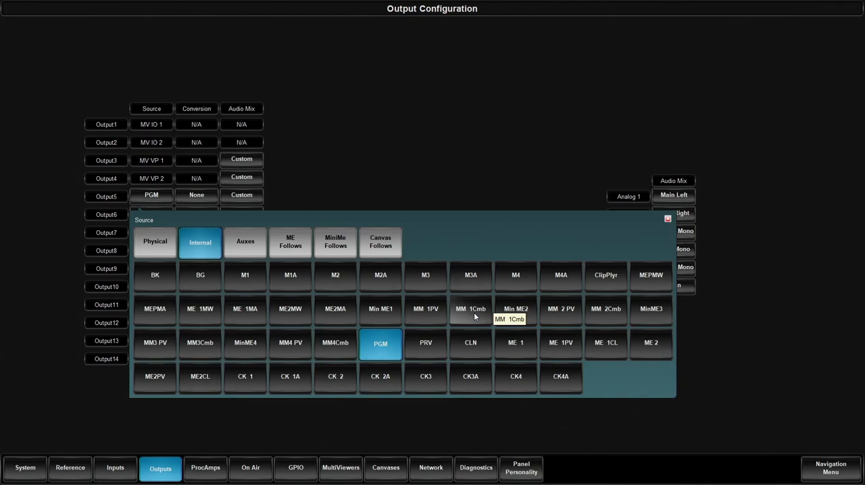
mouse_move(470, 309)
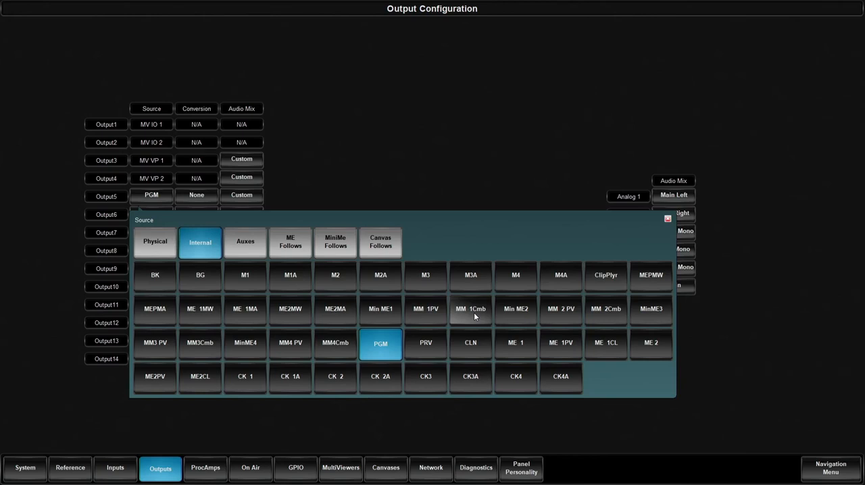
mouse_move(481, 308)
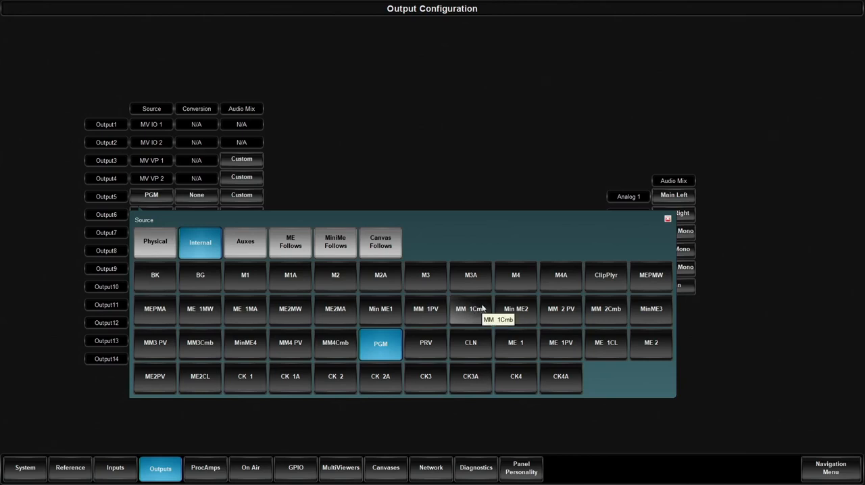
mouse_move(385, 309)
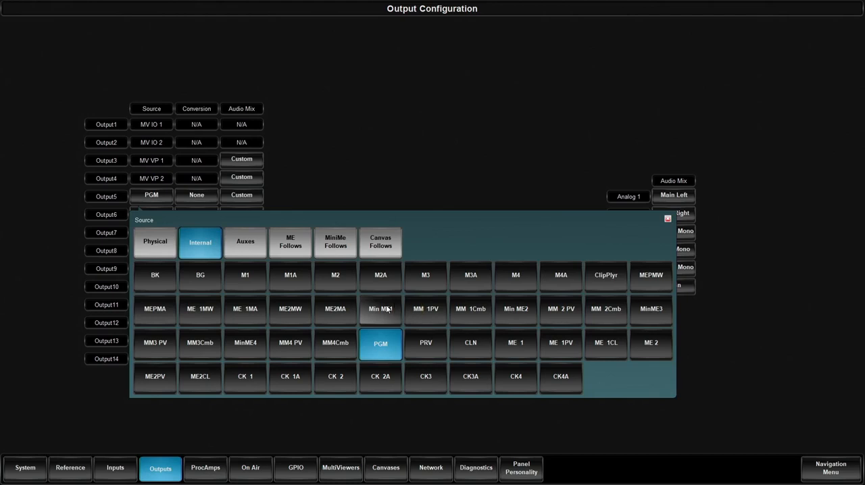
click(245, 242)
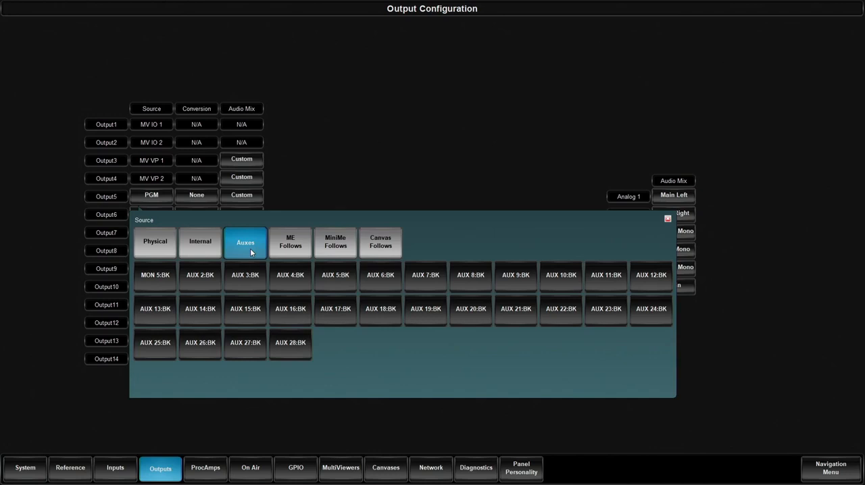
List the ME follow sources for both MEs in Output5's source picker
click(290, 242)
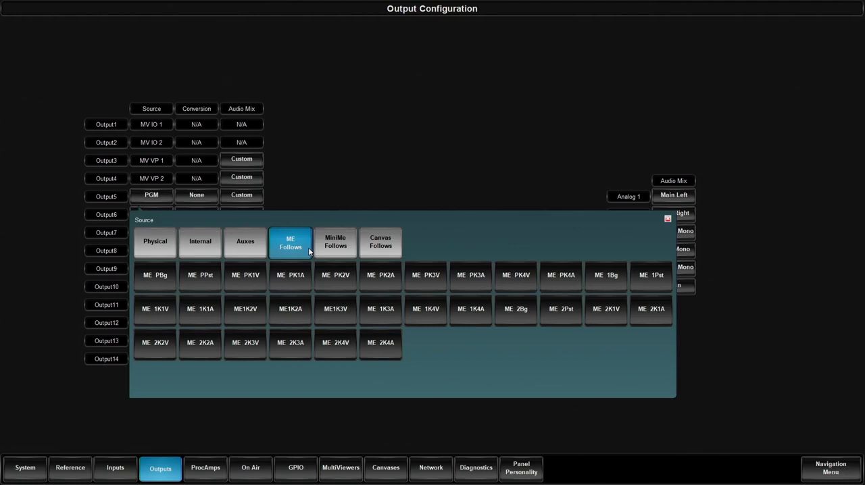
Compare MiniMe and ME follow sources, then close the picker leaving Output5 on PGM
click(335, 242)
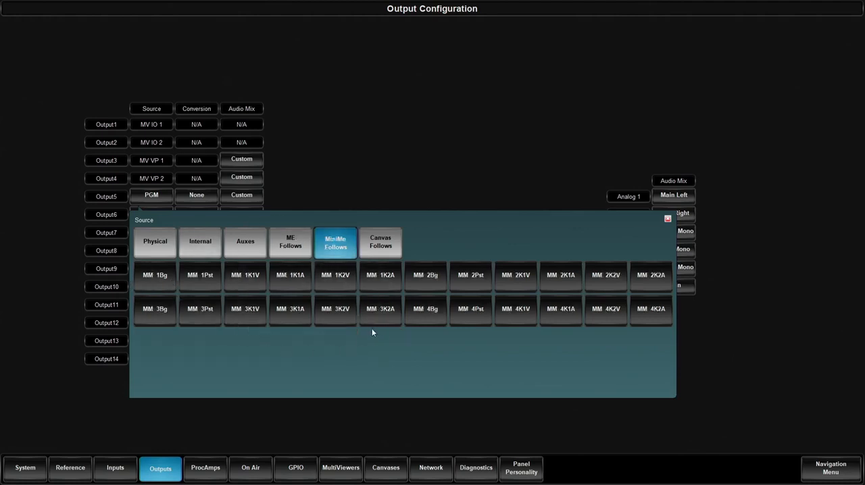
click(290, 242)
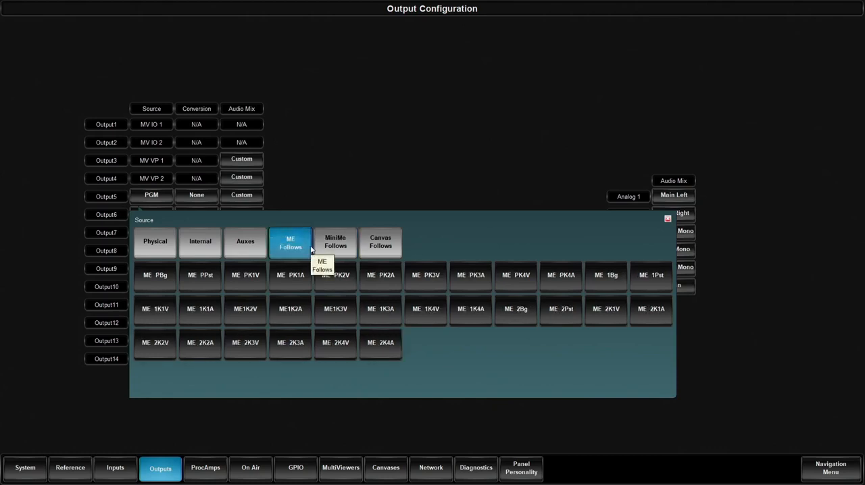
click(335, 242)
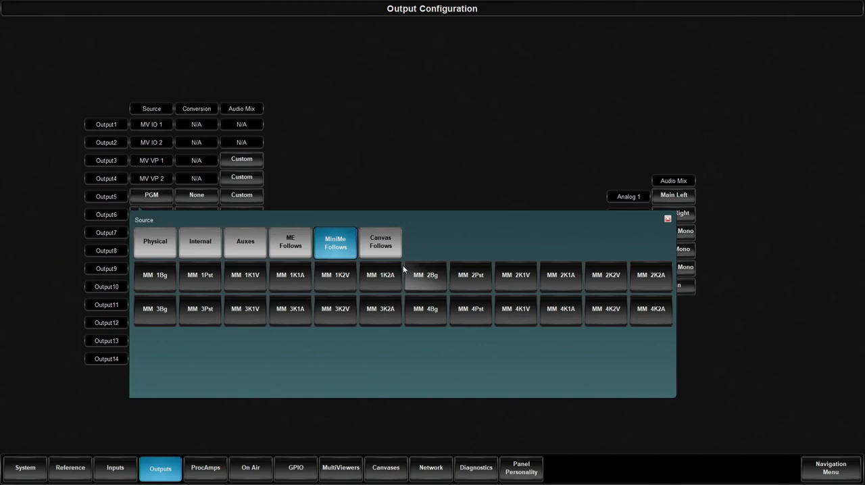
click(380, 242)
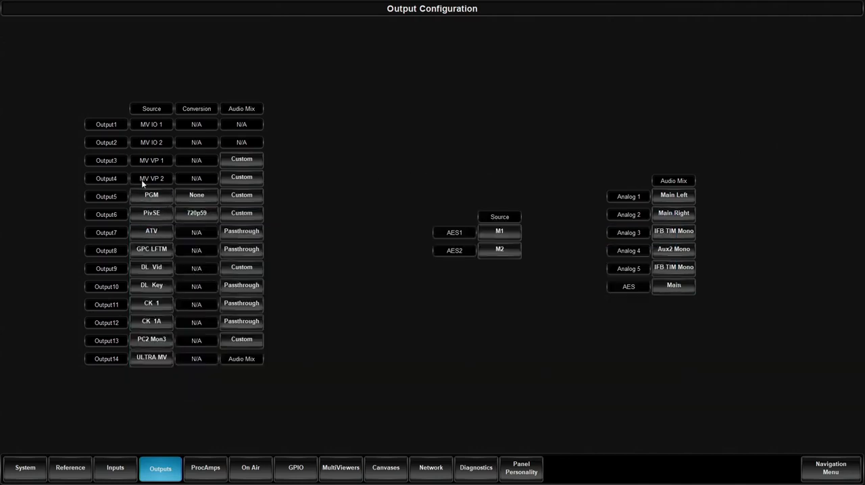
mouse_move(199, 260)
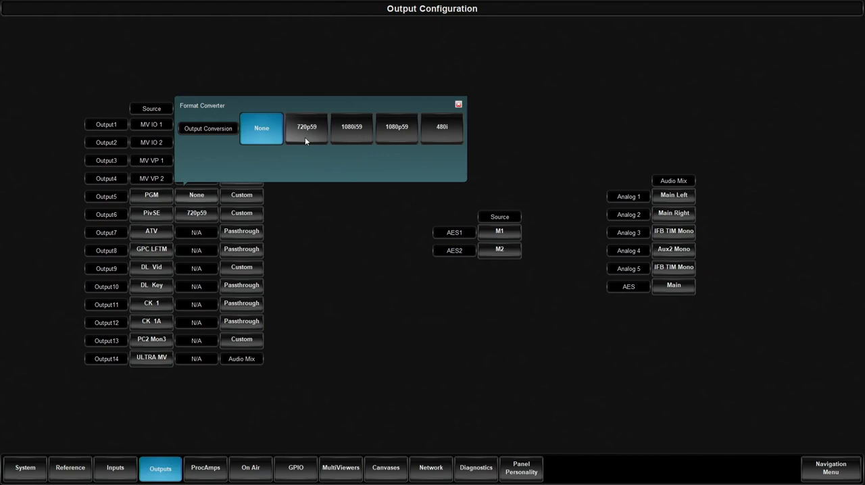
mouse_move(321, 129)
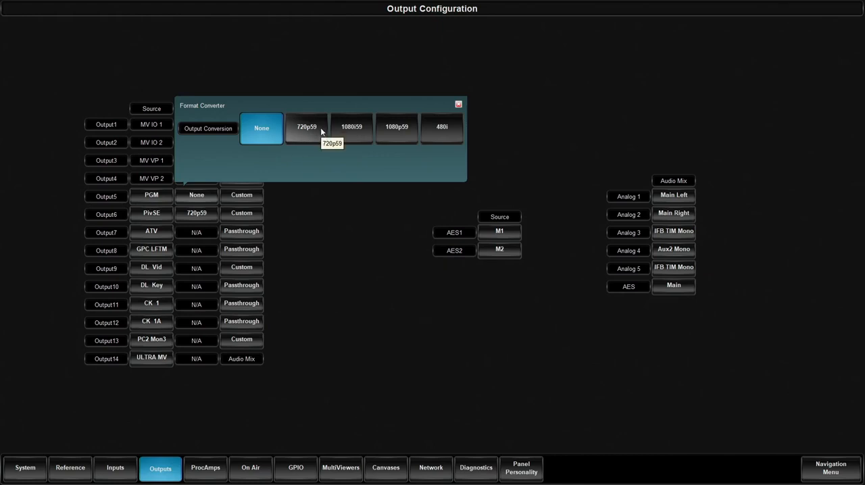
mouse_move(351, 127)
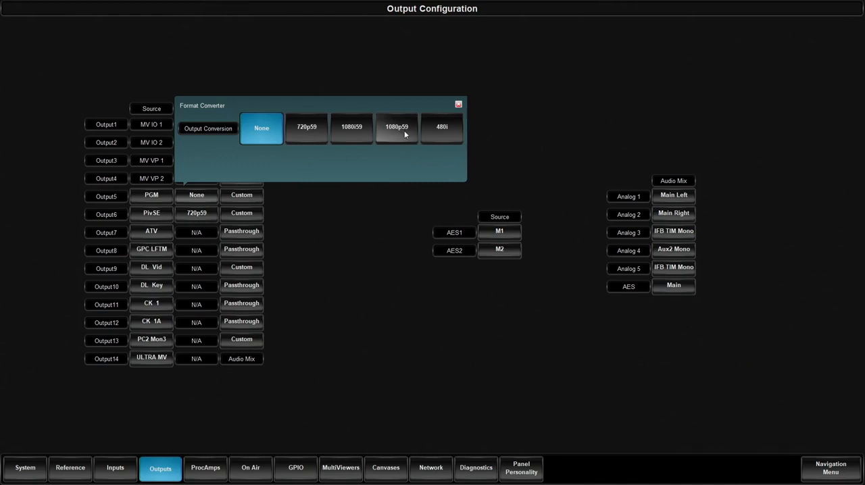
mouse_move(442, 127)
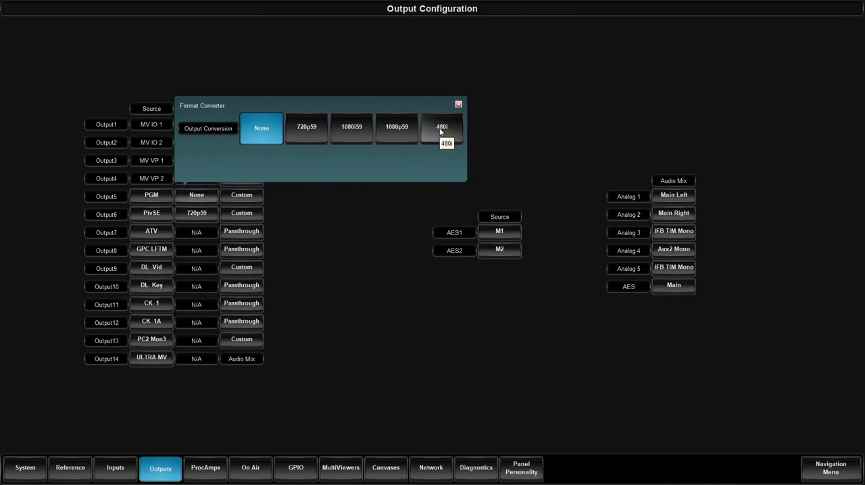
mouse_move(437, 135)
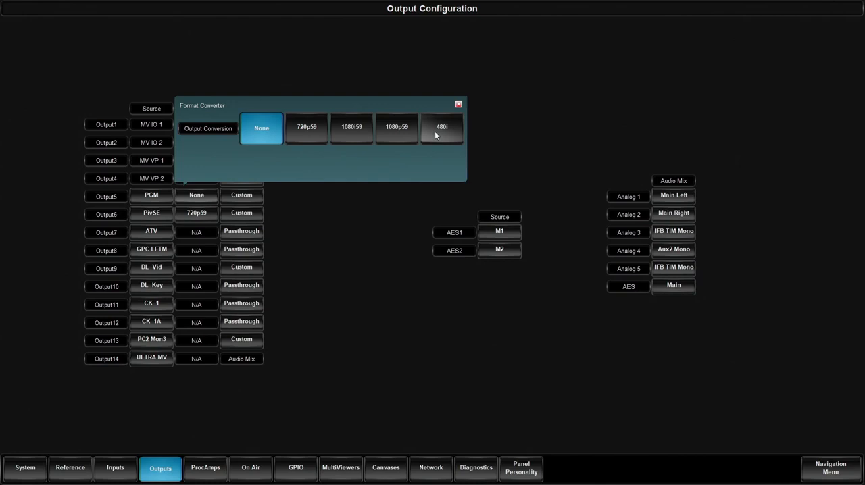
mouse_move(397, 127)
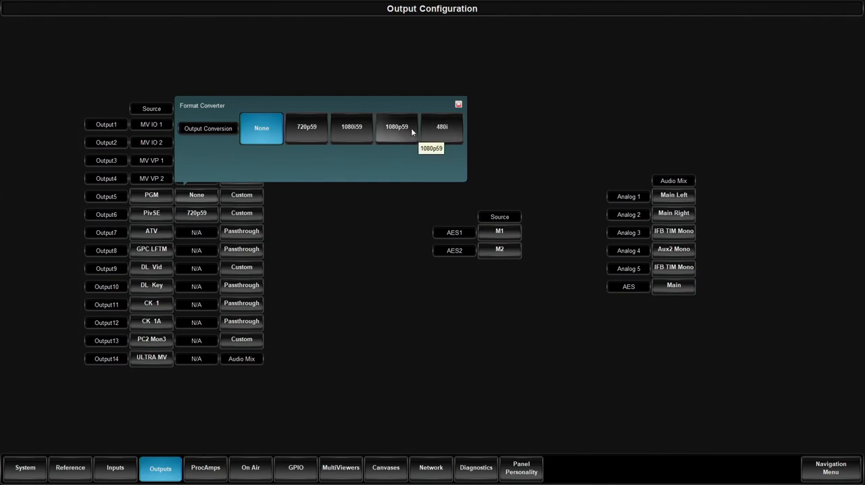
mouse_move(442, 132)
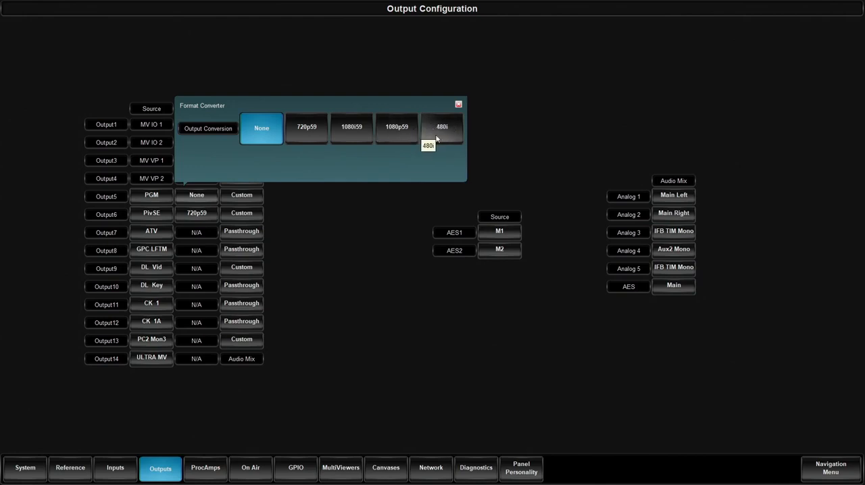
mouse_move(457, 138)
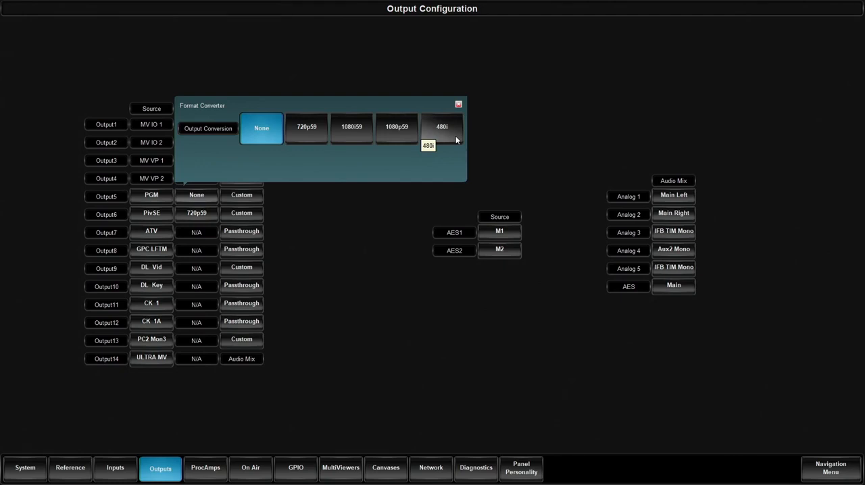
click(458, 104)
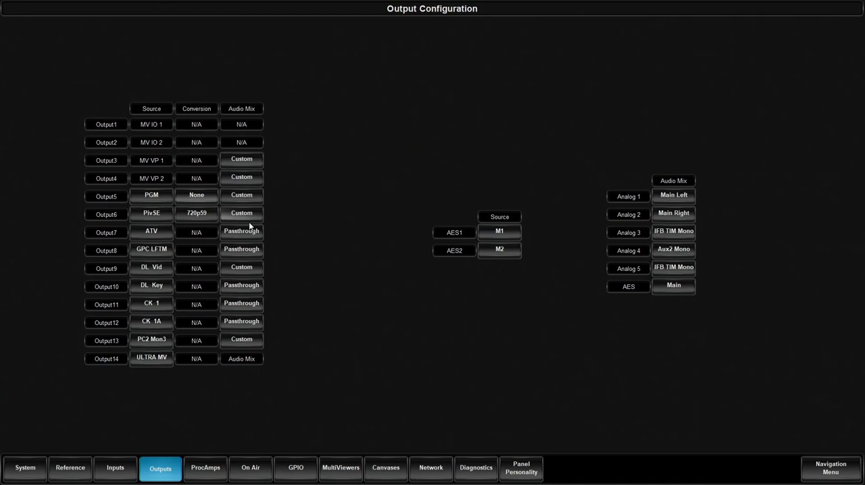
mouse_move(255, 217)
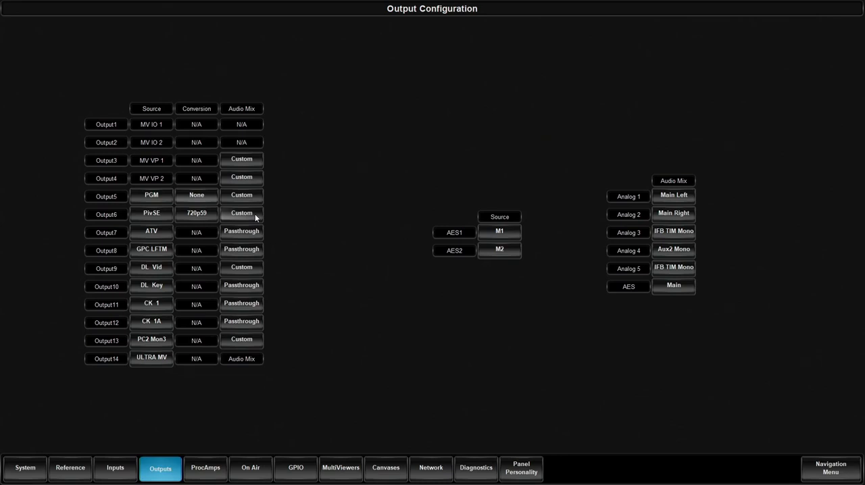
mouse_move(242, 195)
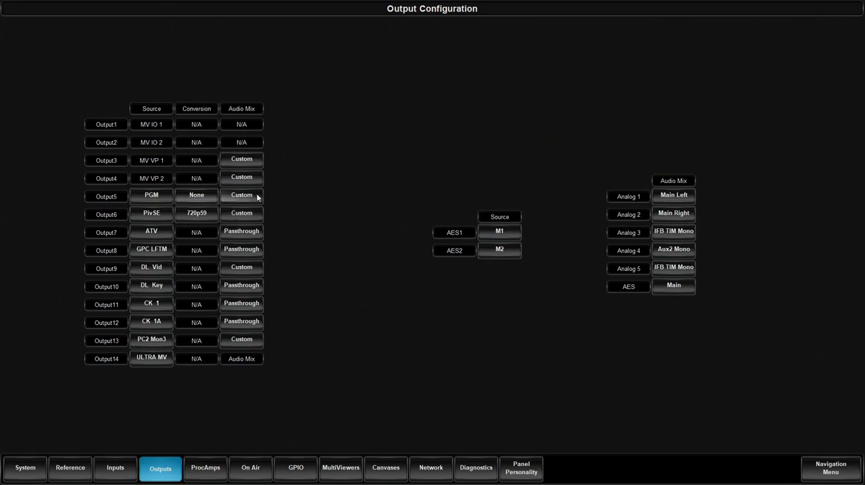
View Output5's custom audio mix, showing each channel pair's assigned audio source
click(241, 195)
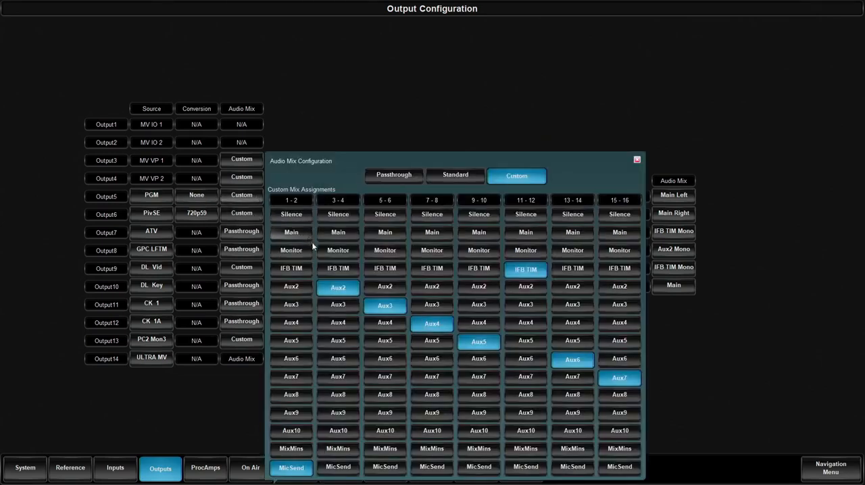
Review other outputs' custom audio mix assignments, then close the Audio Mix dialog
click(619, 378)
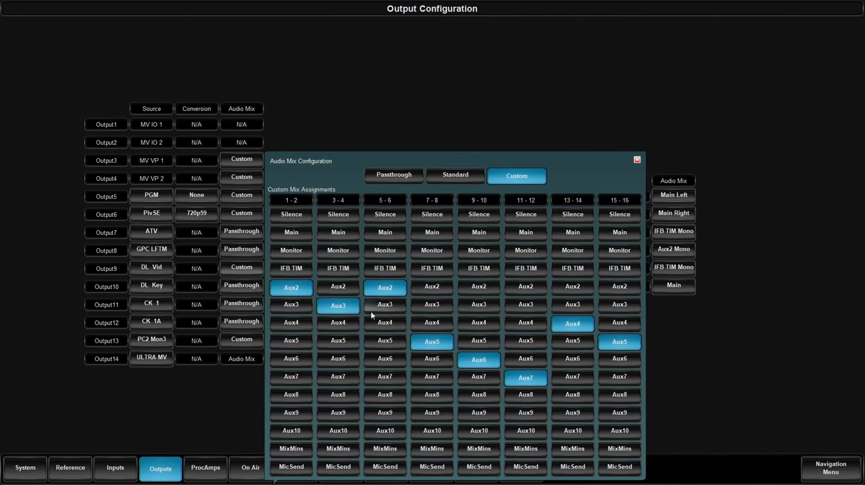
mouse_move(482, 279)
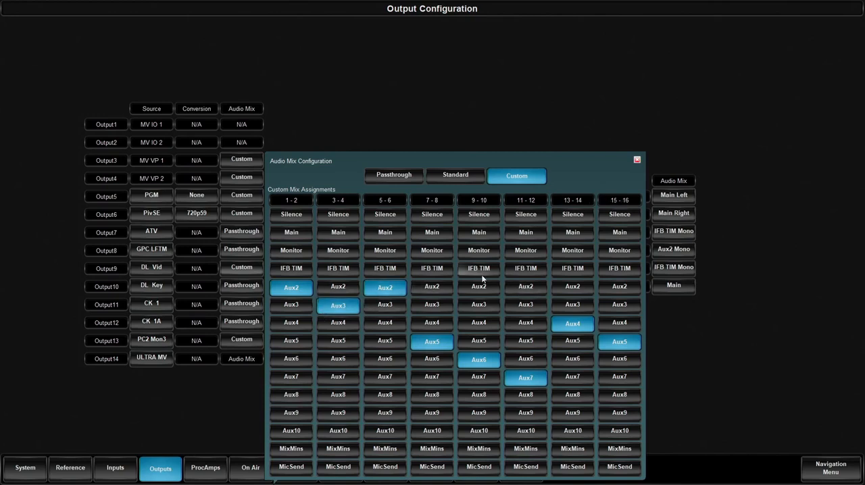
mouse_move(478, 269)
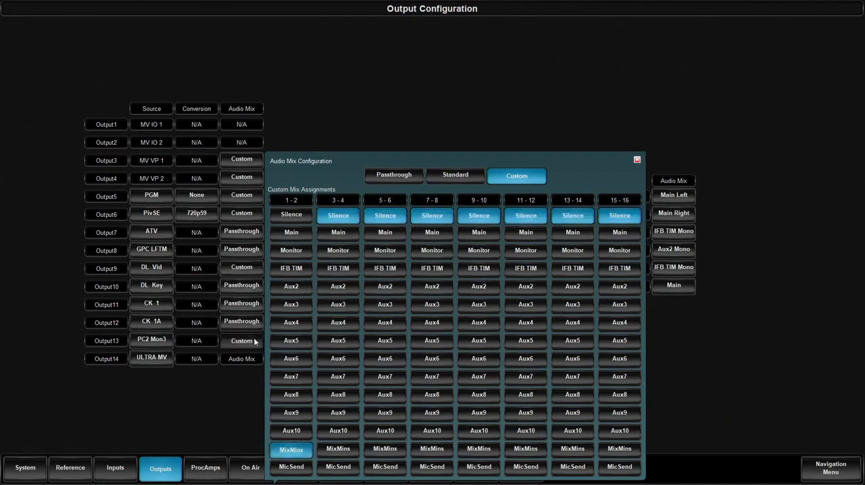
mouse_move(530, 233)
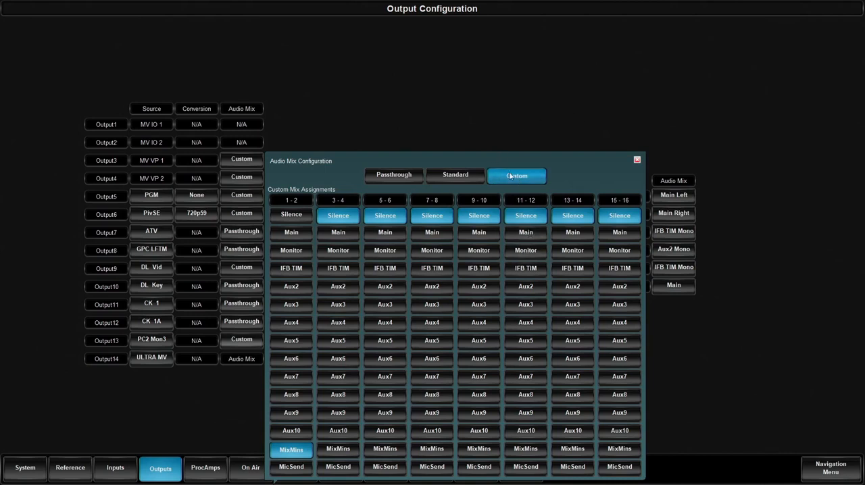
mouse_move(526, 168)
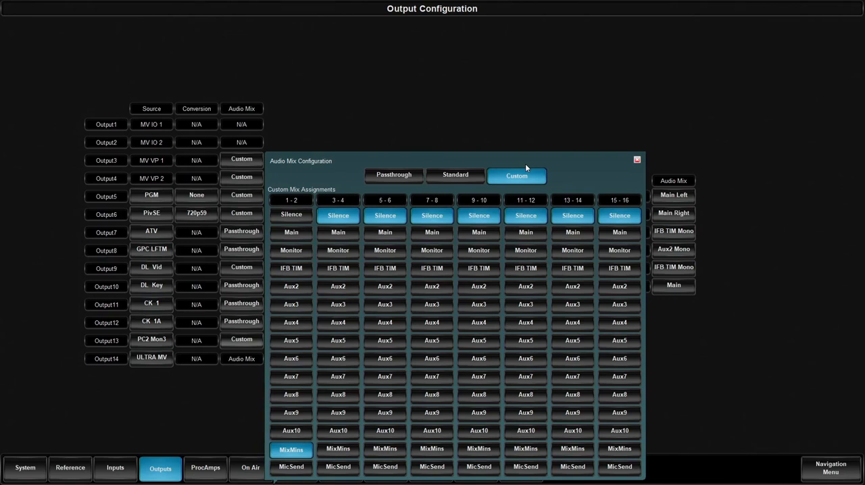
click(636, 160)
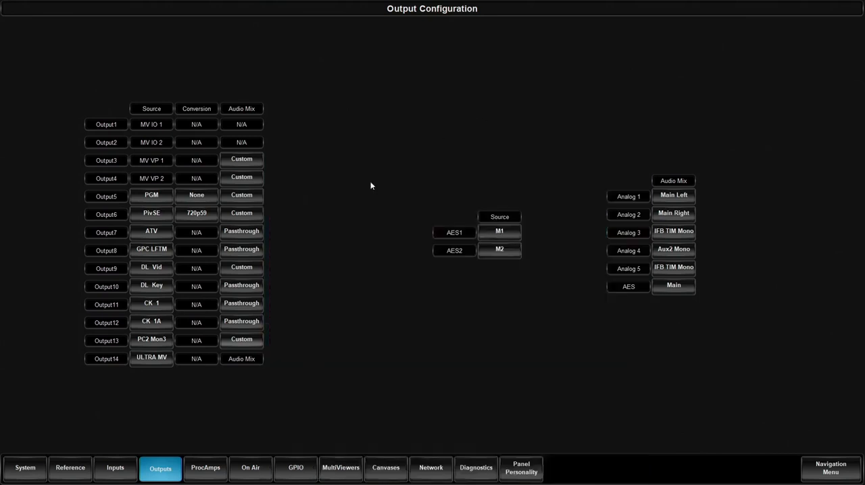
Set Output7's audio mix to Standard with Main, IFB TIM, Aux and Monitor pairs
click(241, 359)
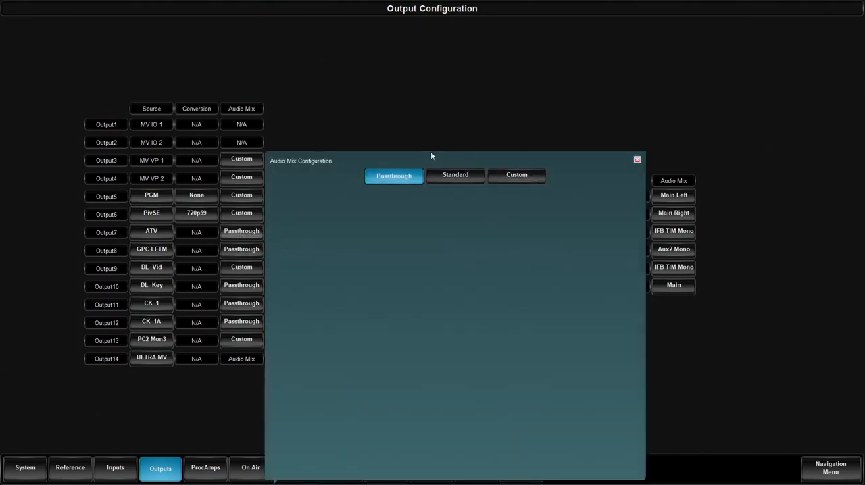
mouse_move(396, 196)
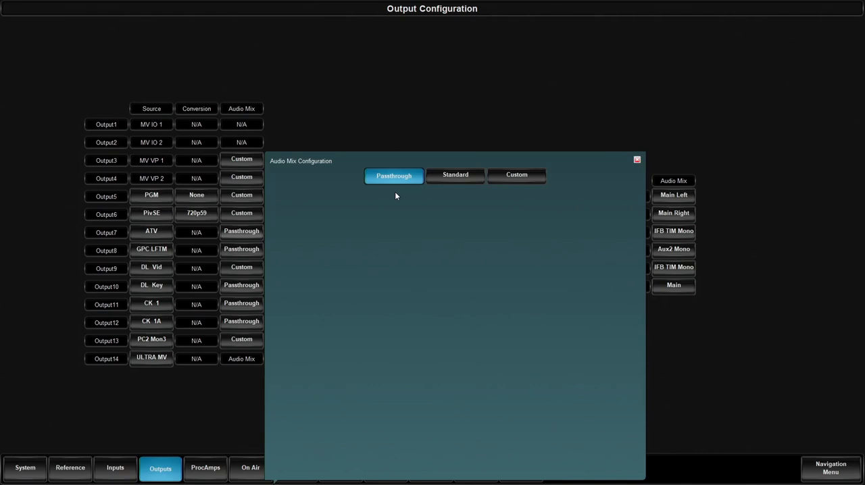
click(455, 174)
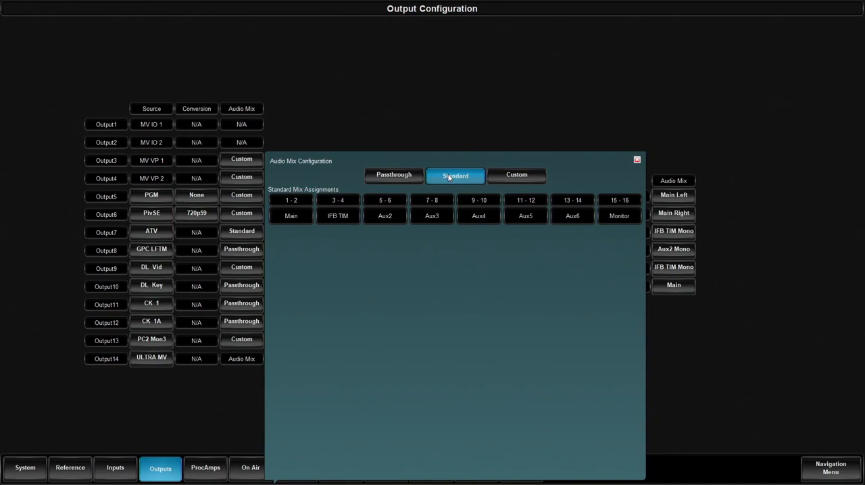
Close the Audio Mix dialog with Output7 back on Passthrough
click(636, 159)
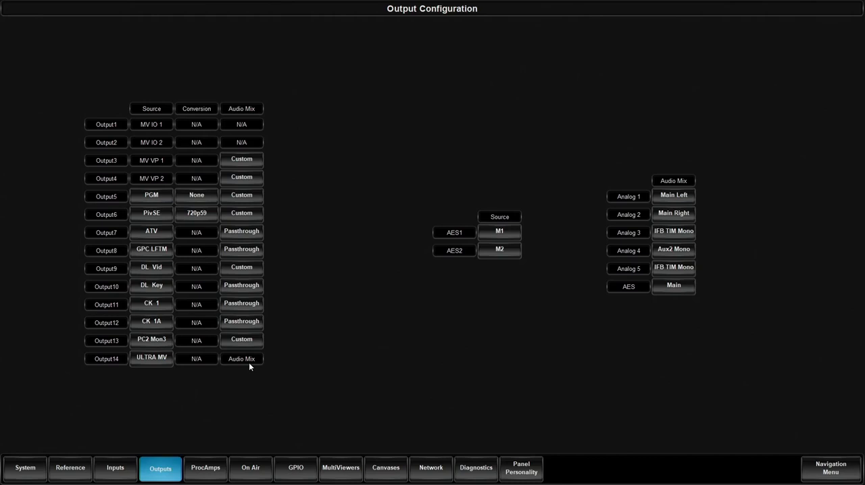
mouse_move(251, 365)
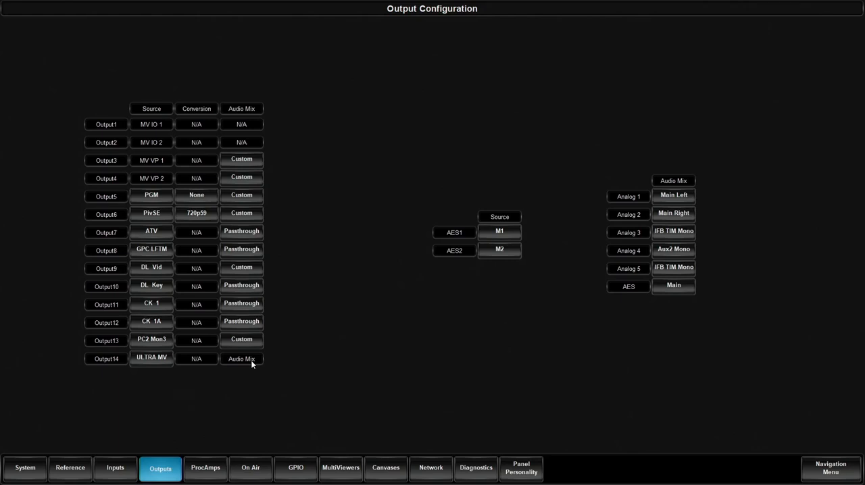
mouse_move(244, 363)
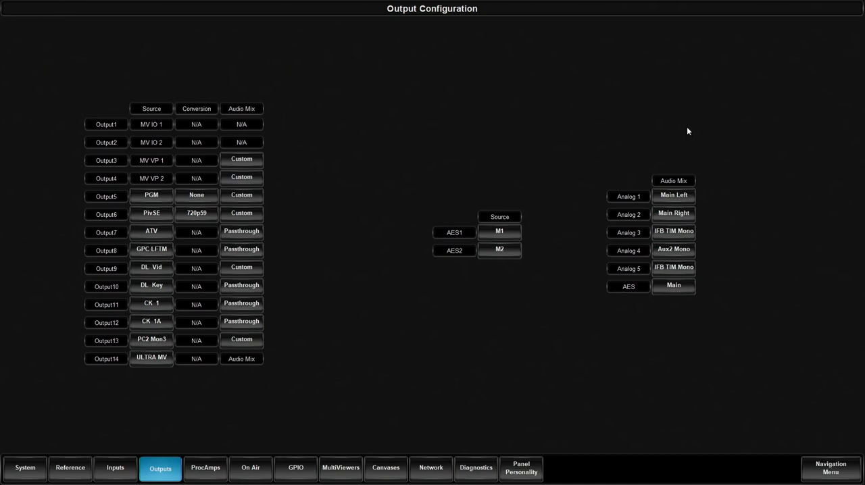
mouse_move(259, 407)
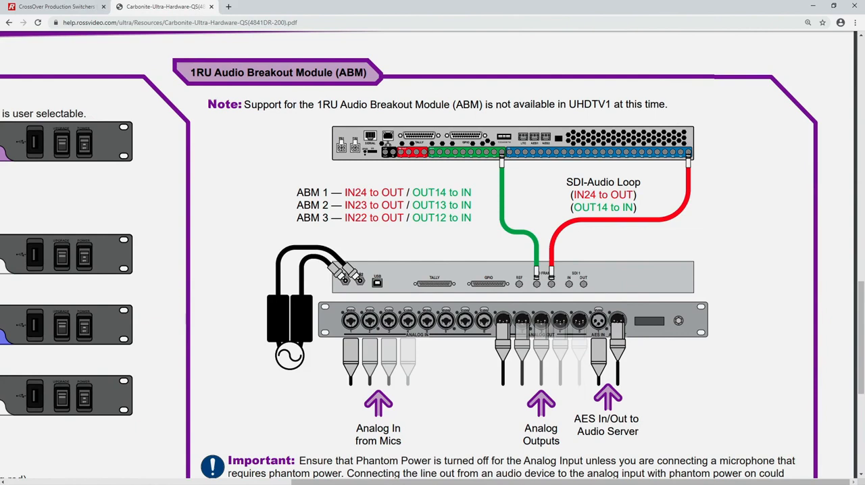
mouse_move(501, 154)
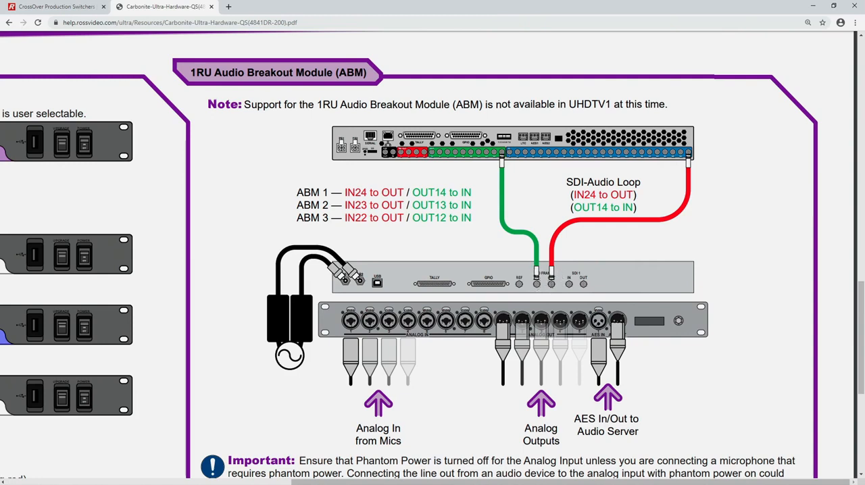
mouse_move(692, 173)
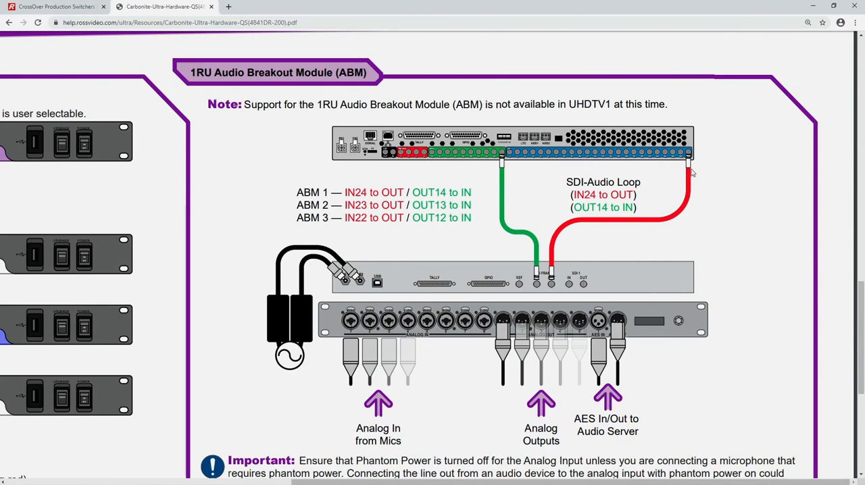
mouse_move(689, 172)
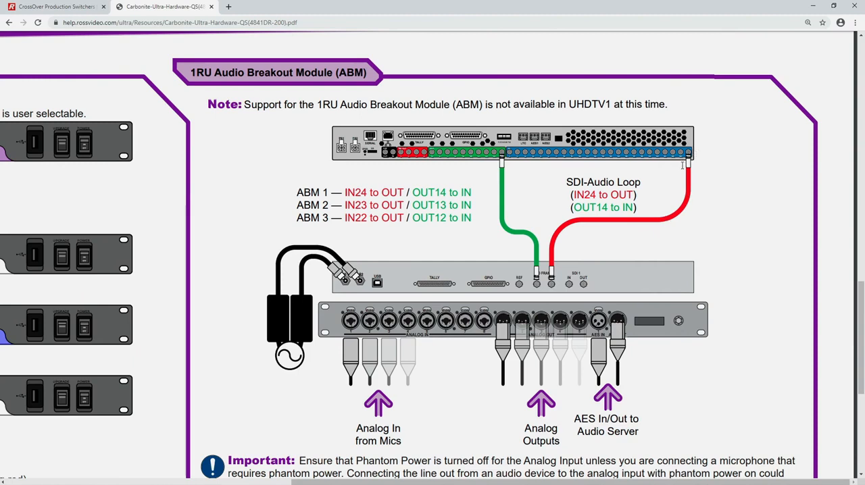
mouse_move(684, 166)
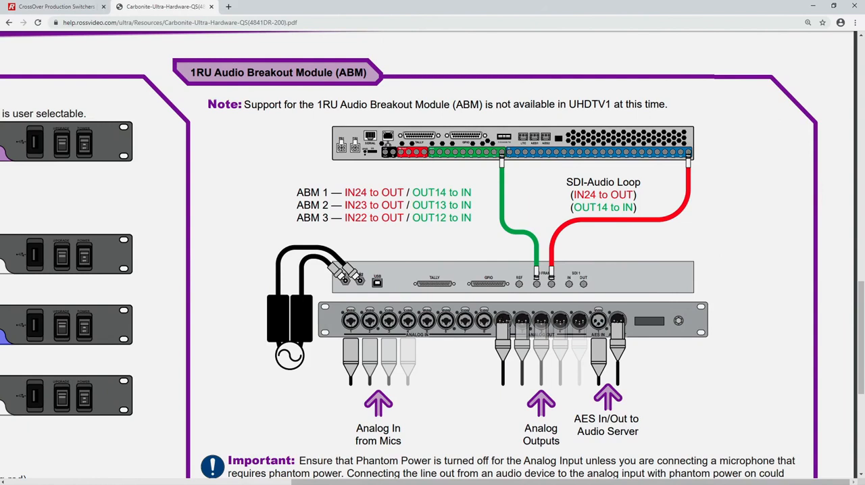
mouse_move(505, 320)
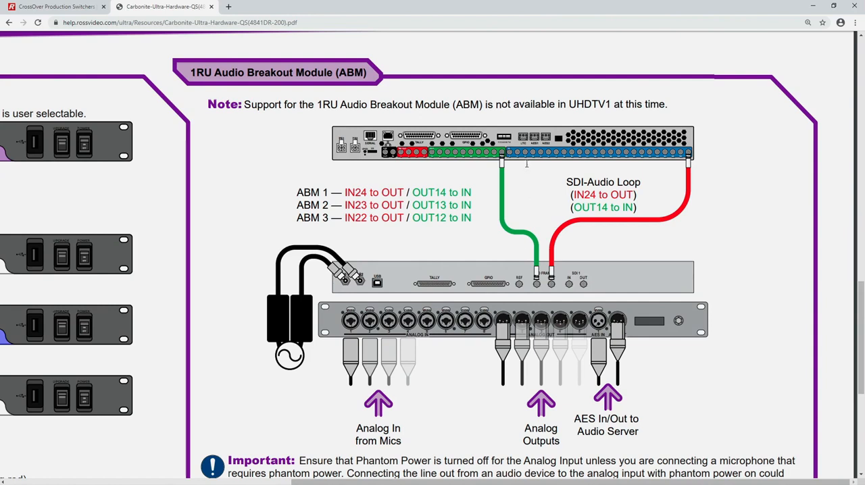
mouse_move(524, 245)
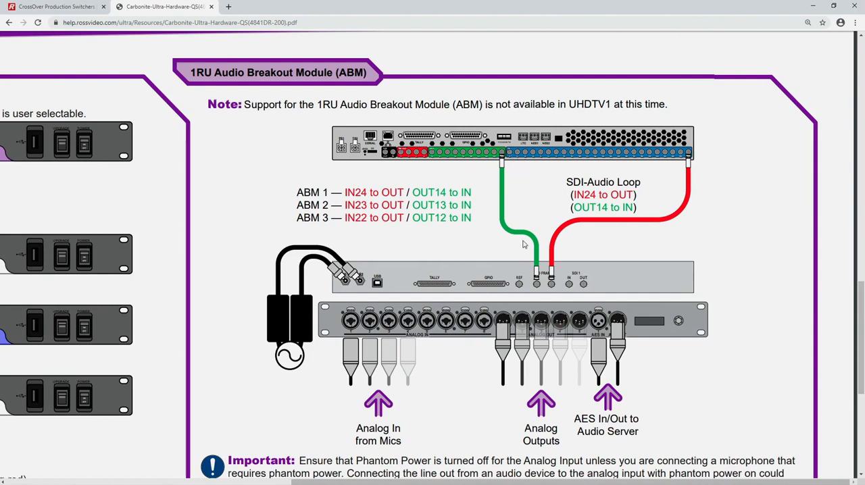
mouse_move(507, 312)
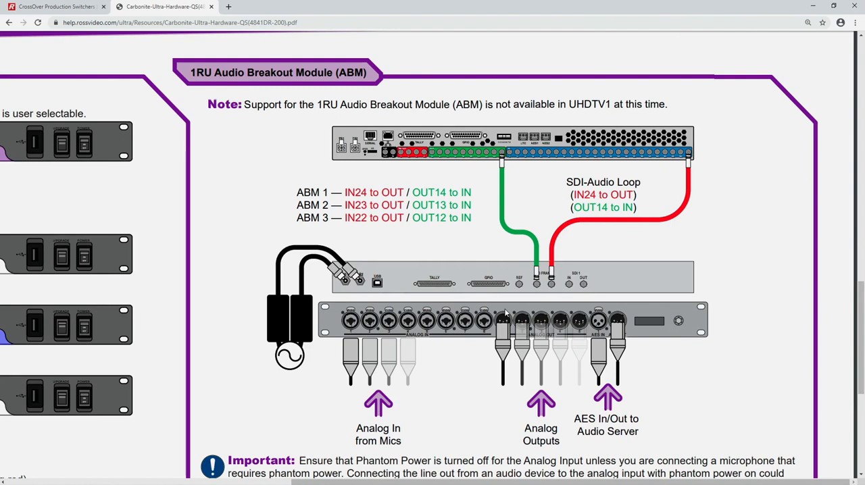
mouse_move(500, 199)
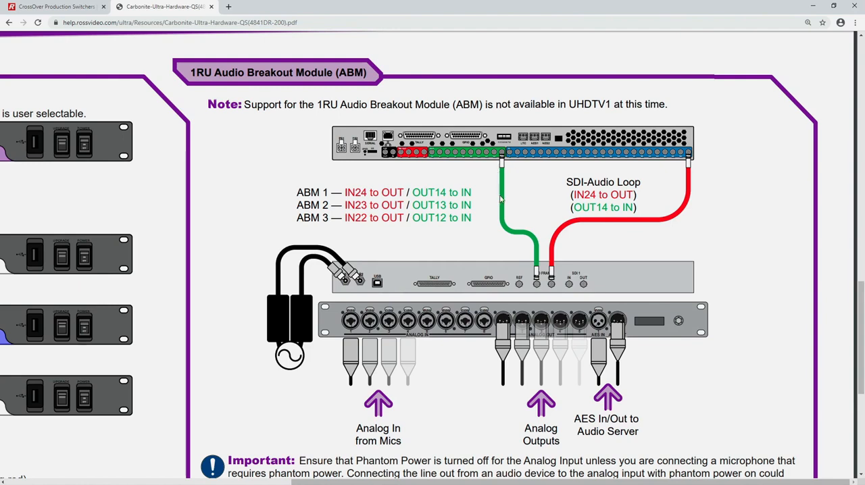
mouse_move(536, 263)
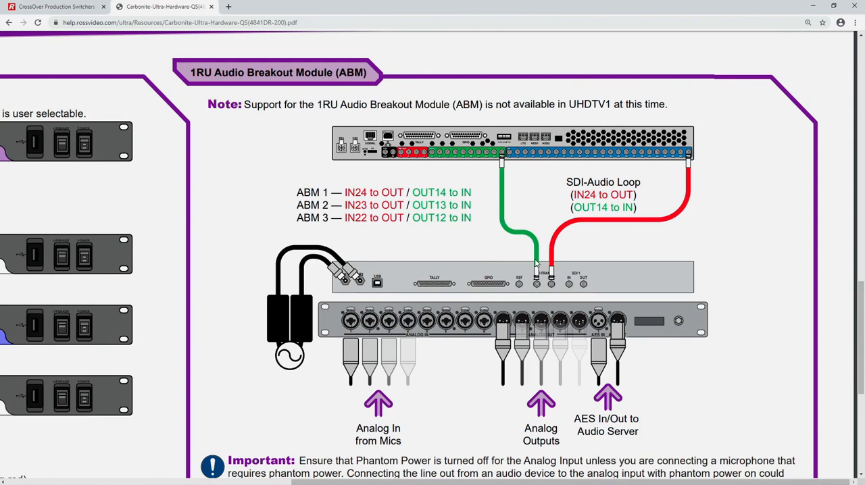
mouse_move(535, 262)
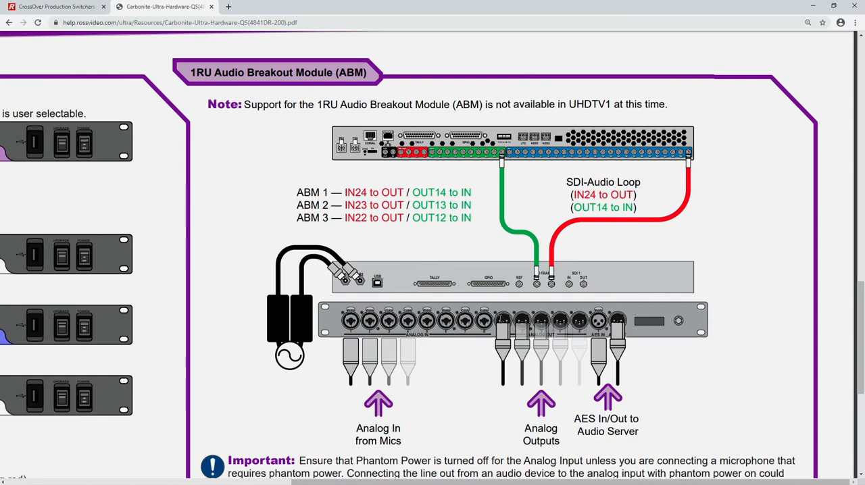
mouse_move(502, 315)
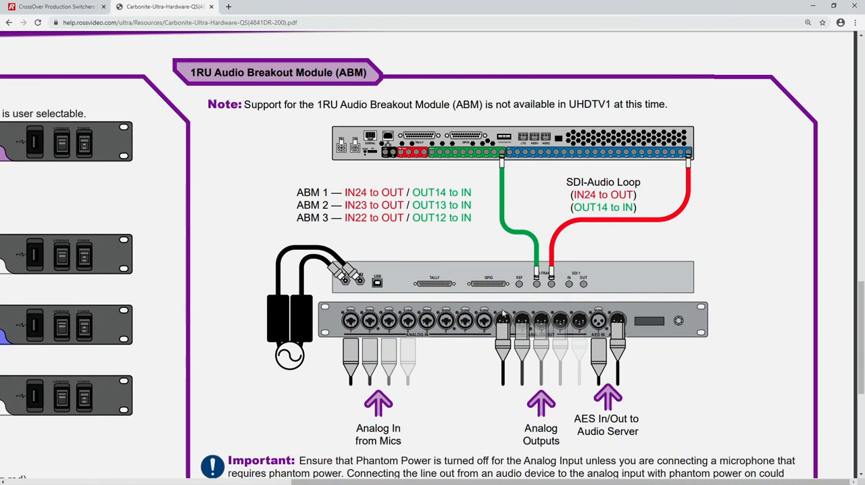
mouse_move(504, 314)
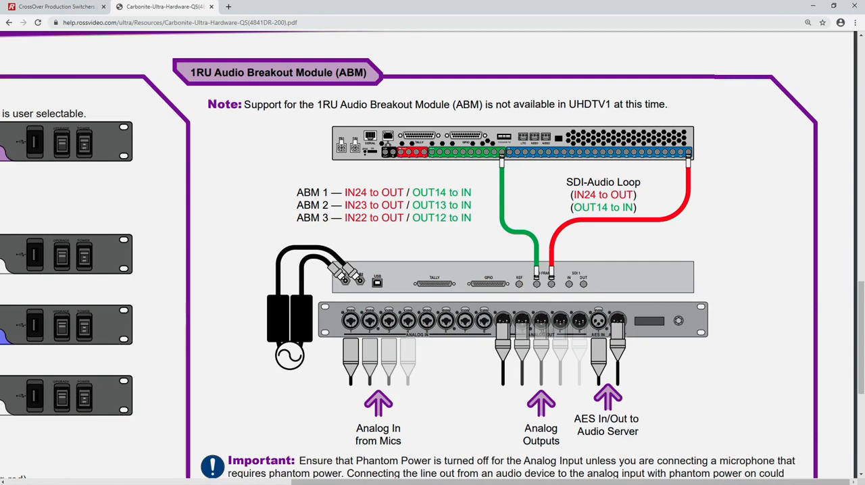
mouse_move(558, 323)
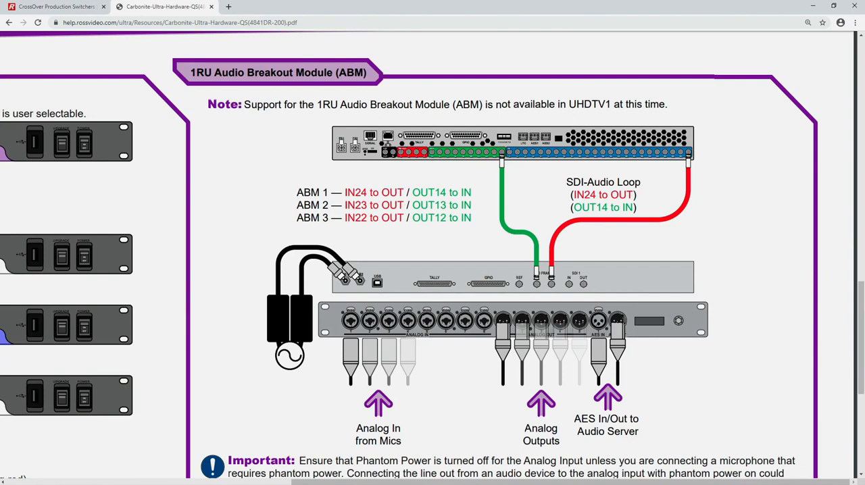
mouse_move(640, 353)
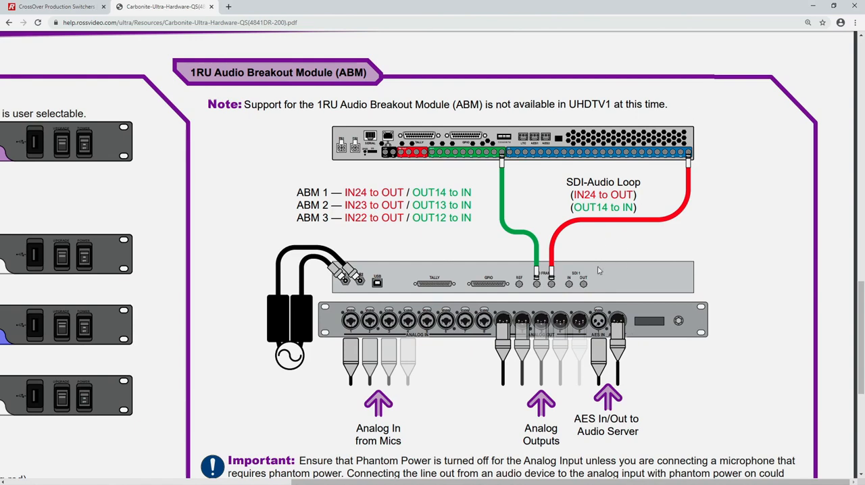
mouse_move(653, 292)
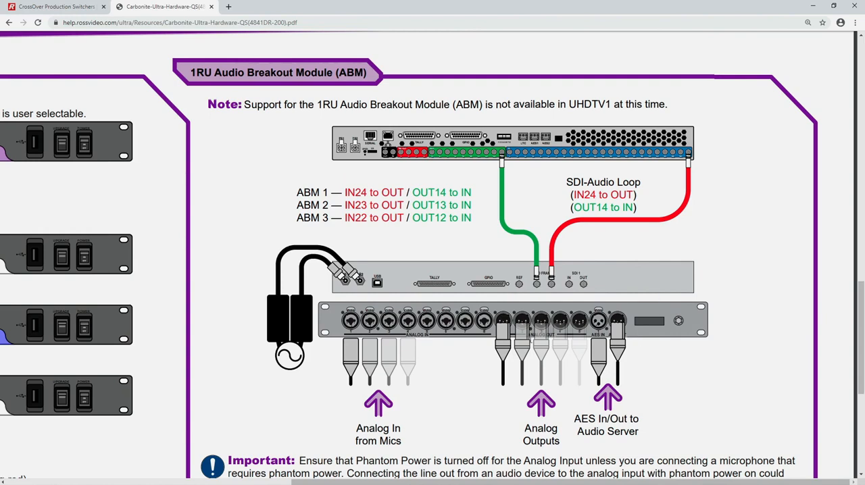
mouse_move(686, 340)
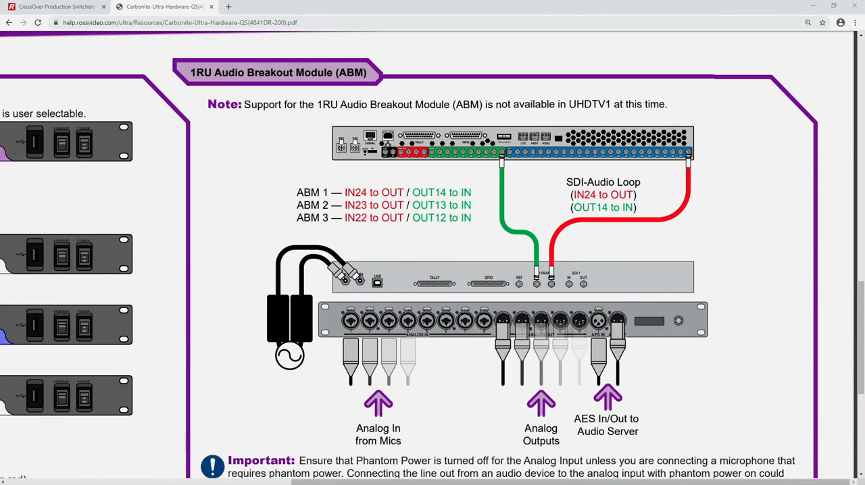
mouse_move(580, 134)
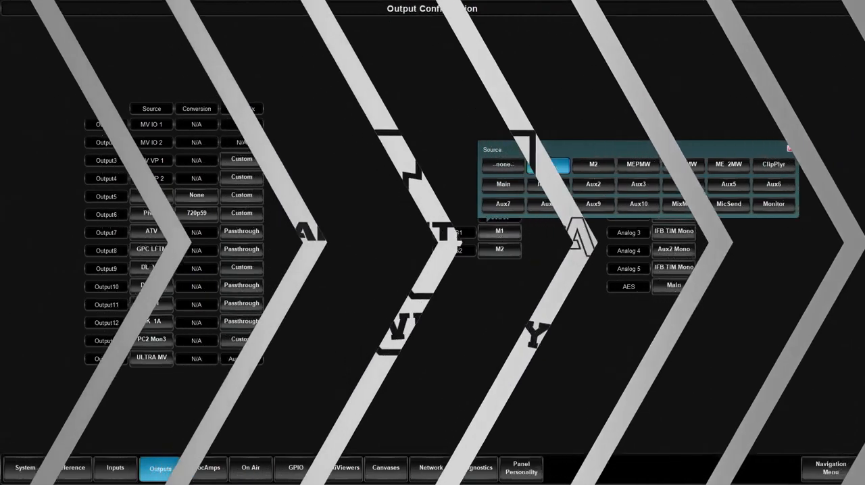
click(548, 165)
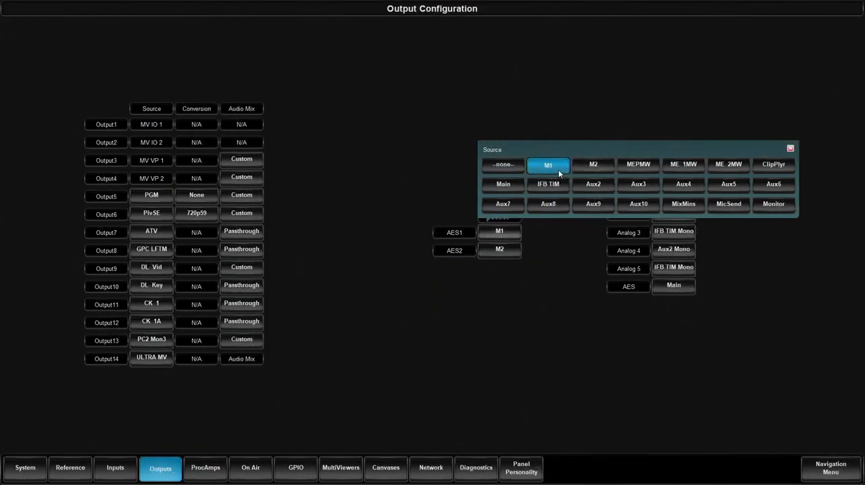
mouse_move(593, 164)
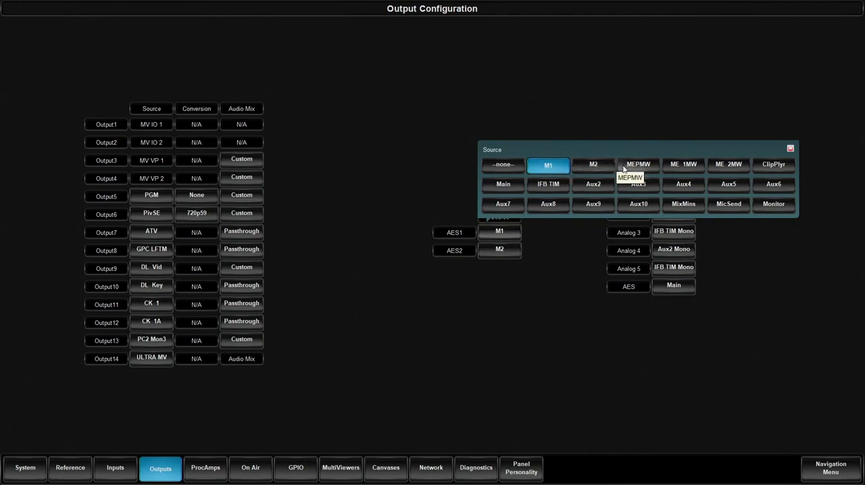
mouse_move(657, 162)
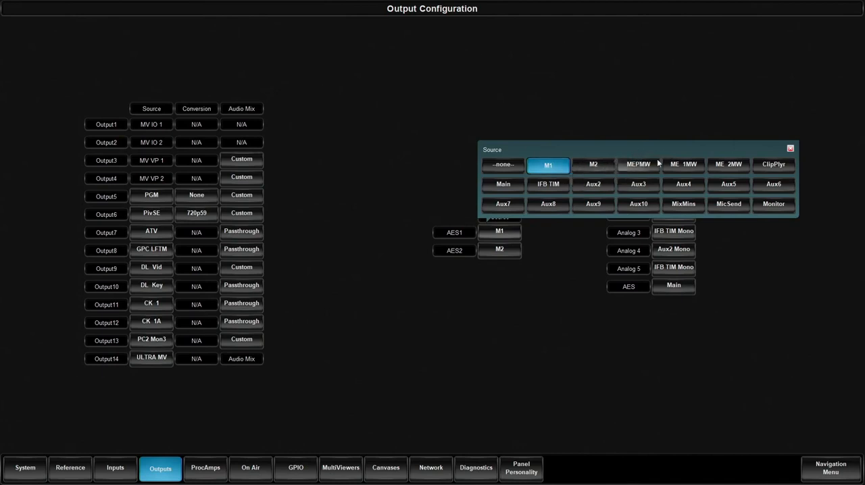
mouse_move(729, 164)
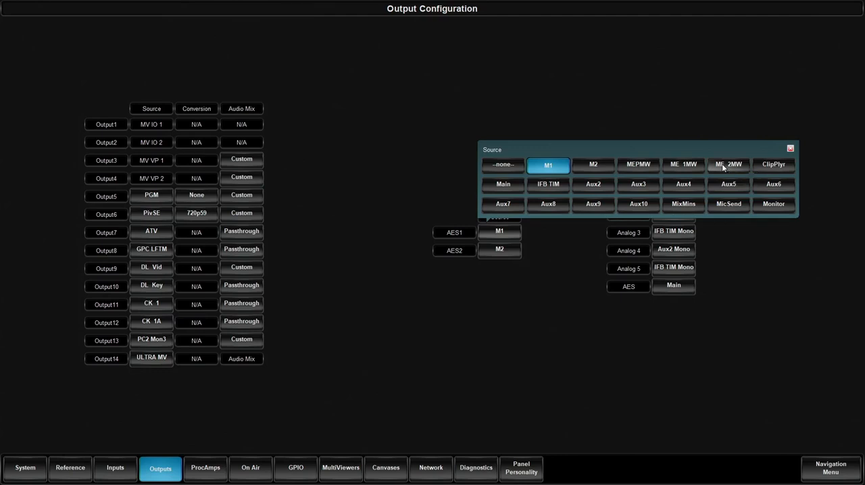
mouse_move(638, 167)
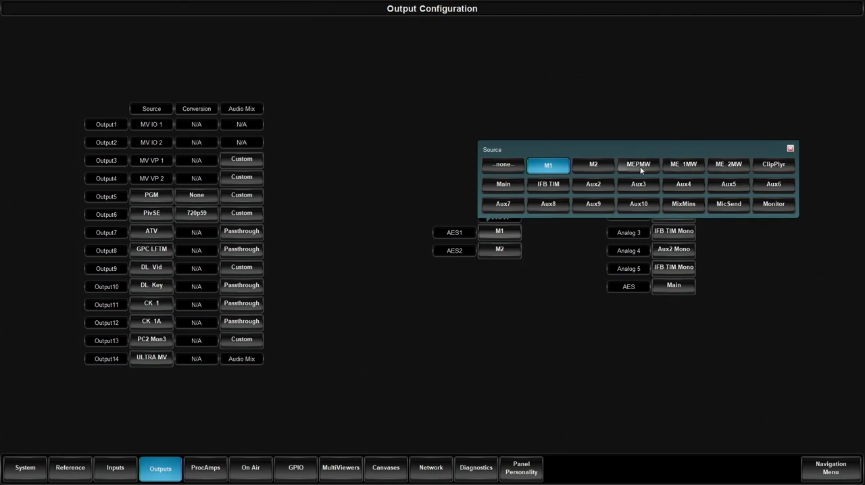
mouse_move(638, 164)
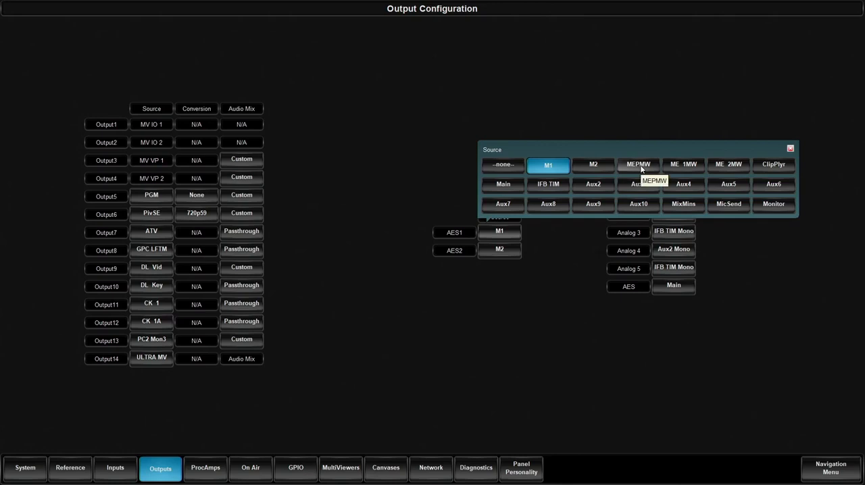
mouse_move(515, 241)
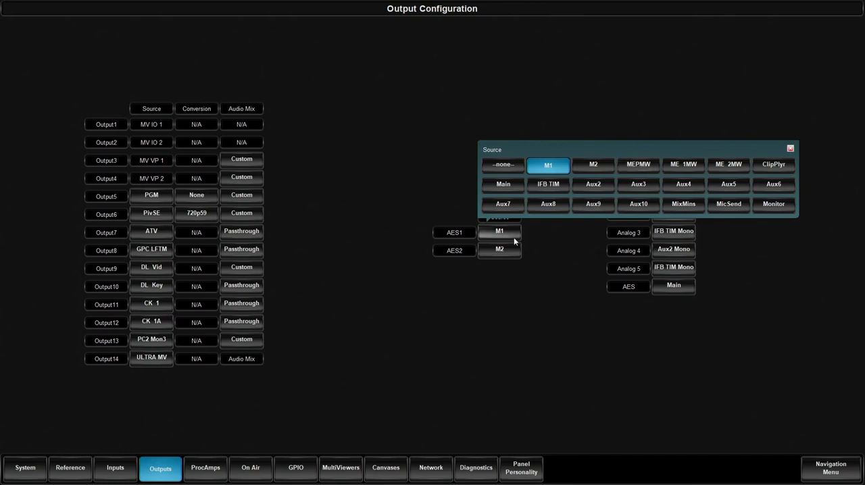
mouse_move(774, 176)
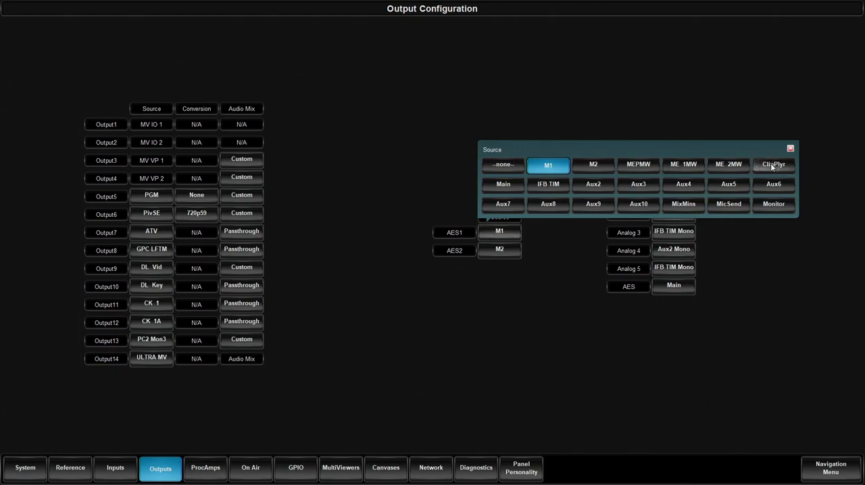
mouse_move(773, 165)
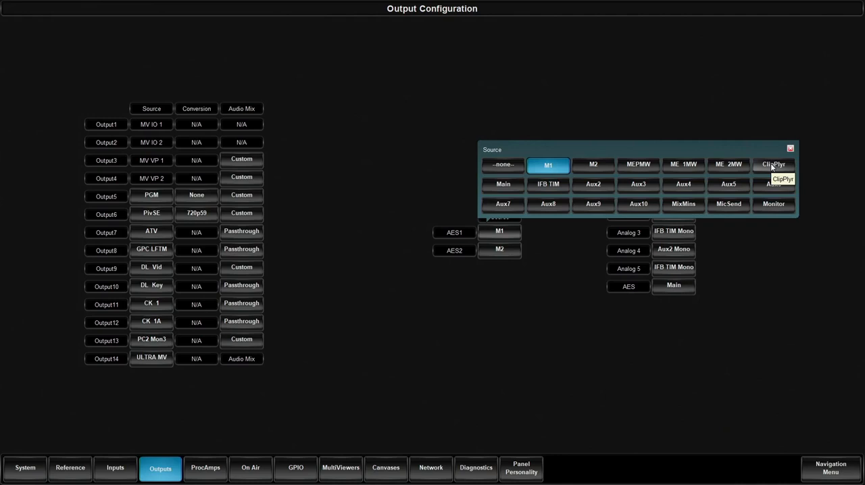
mouse_move(503, 184)
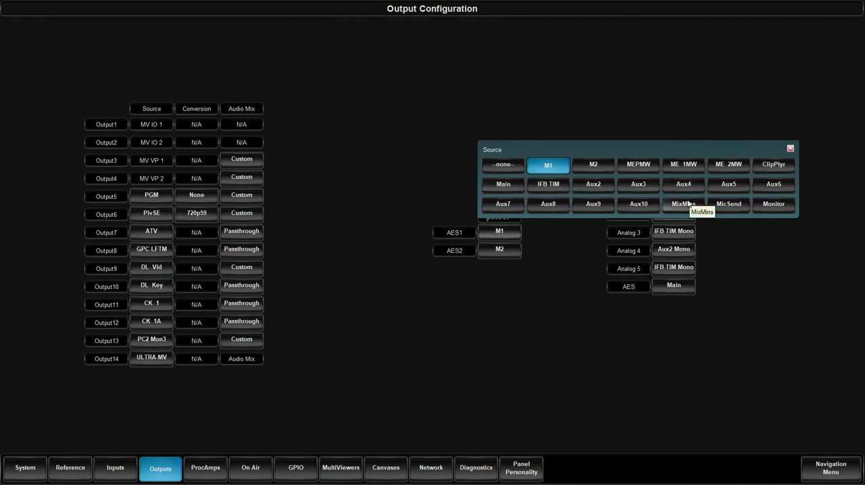
mouse_move(703, 211)
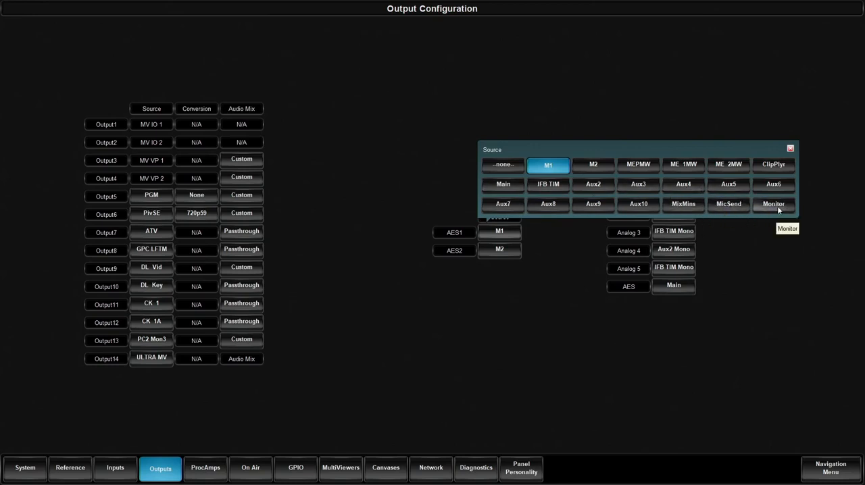
mouse_move(775, 209)
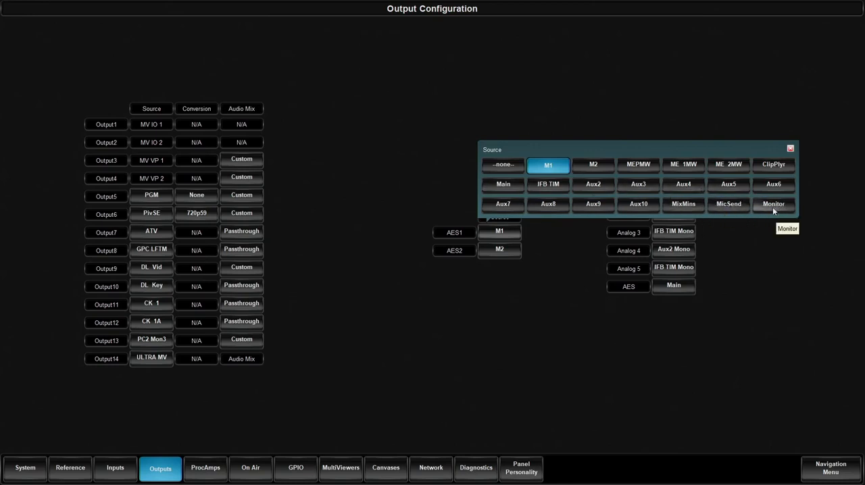
mouse_move(603, 276)
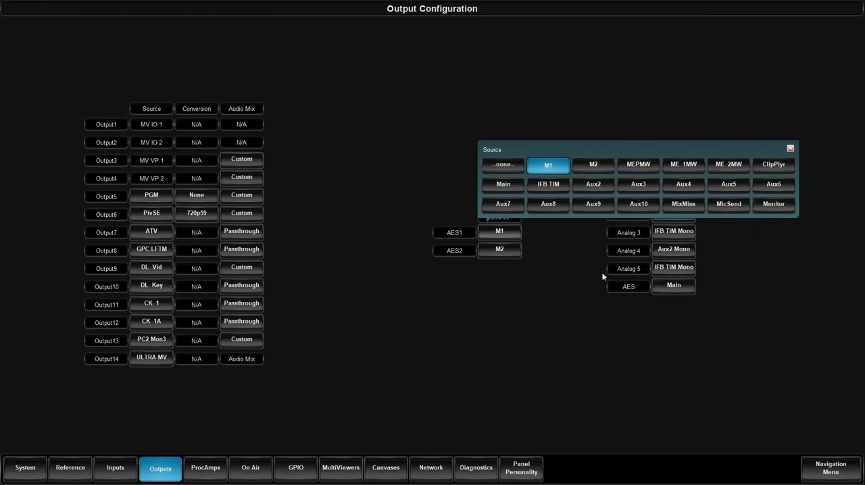
Dismiss AES1's source choices keeping M1, then view Analog 1's audio mix options on Main Left
click(790, 148)
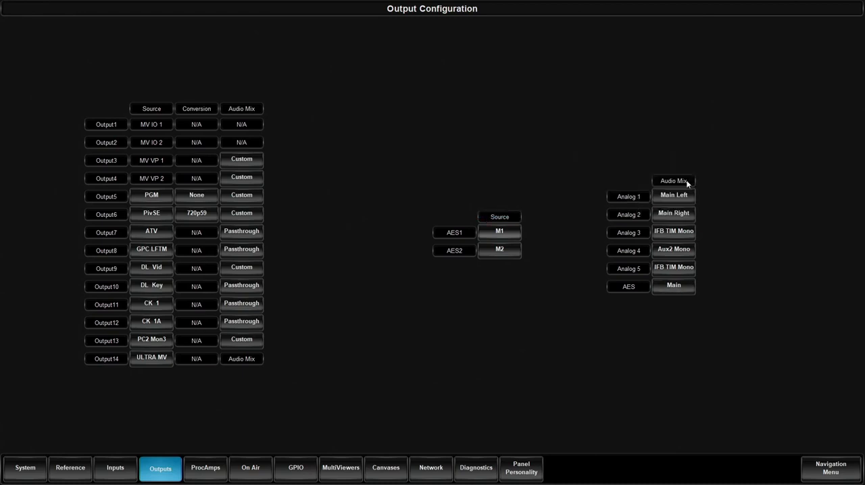
mouse_move(715, 172)
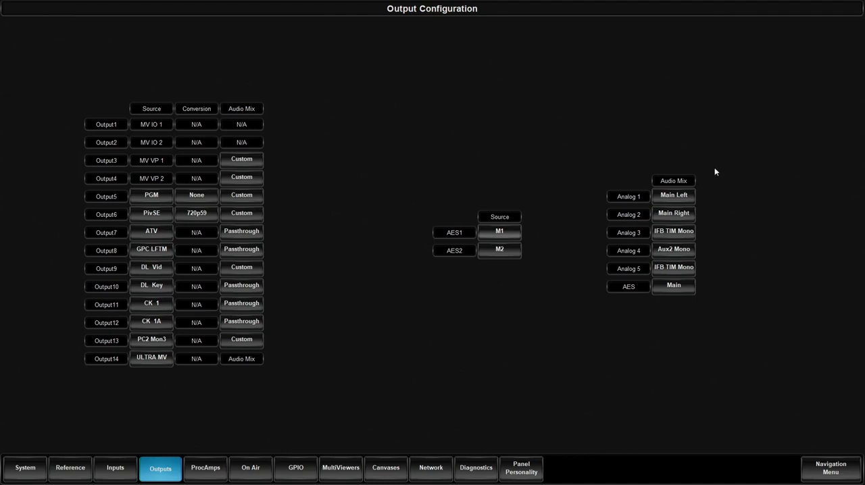
mouse_move(792, 265)
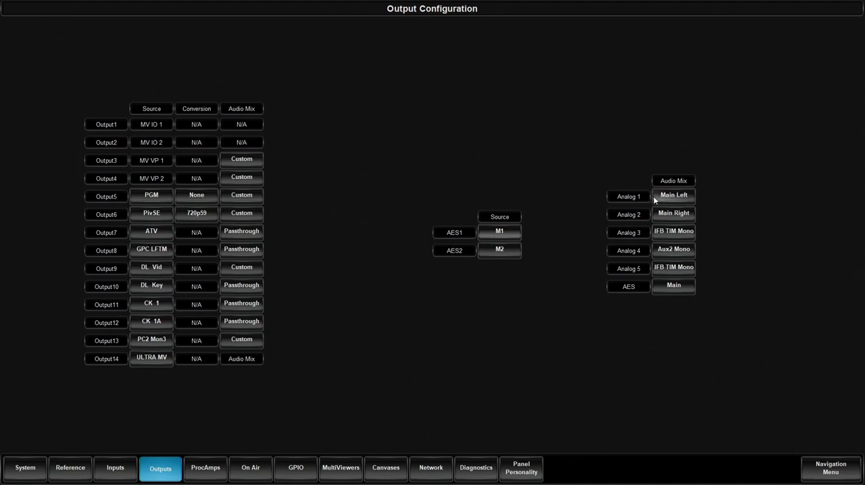
click(674, 196)
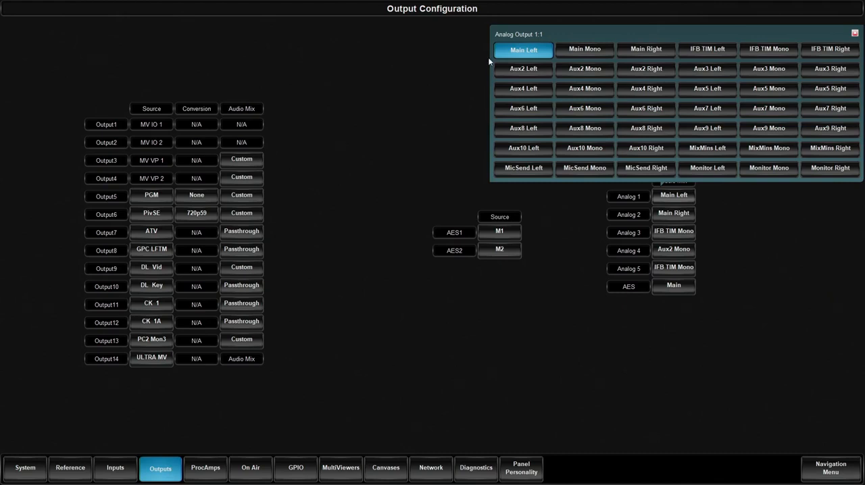
mouse_move(584, 49)
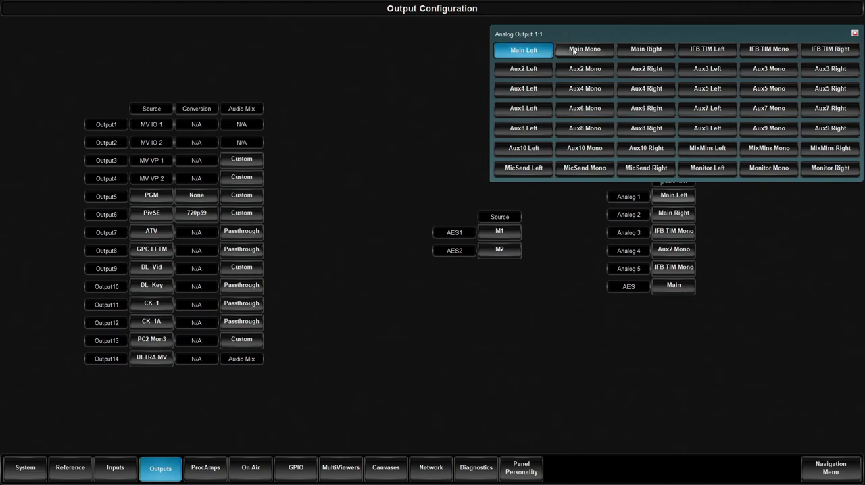
mouse_move(645, 49)
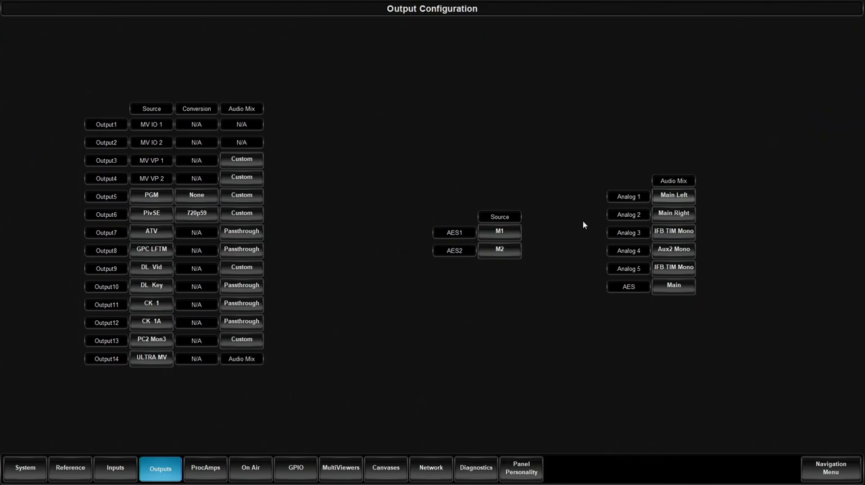
mouse_move(606, 226)
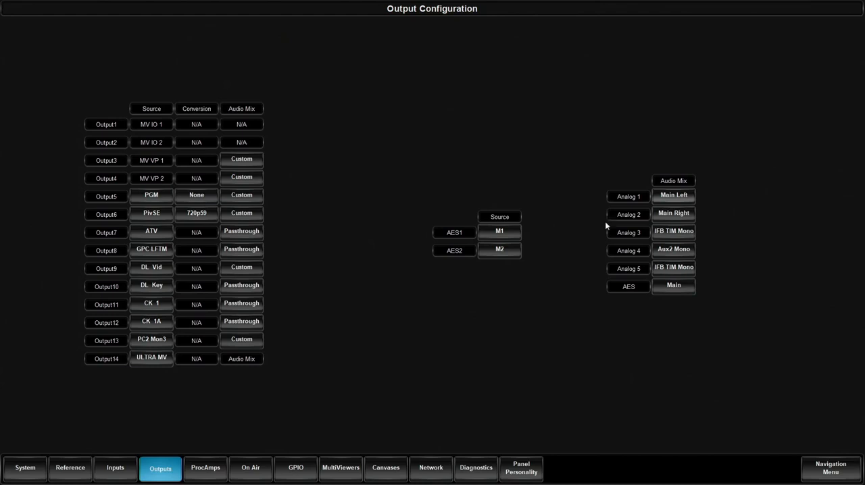
mouse_move(728, 177)
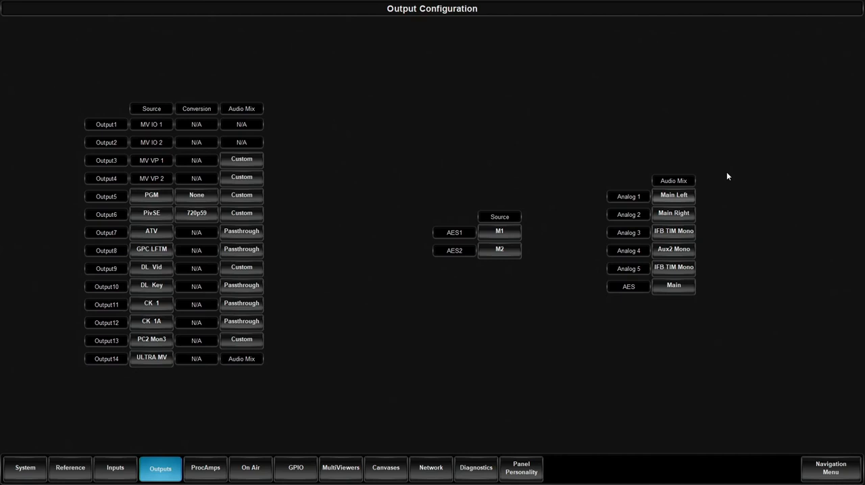
Open the AES Output 1 audio mix picker, currently assigned to Main
click(673, 284)
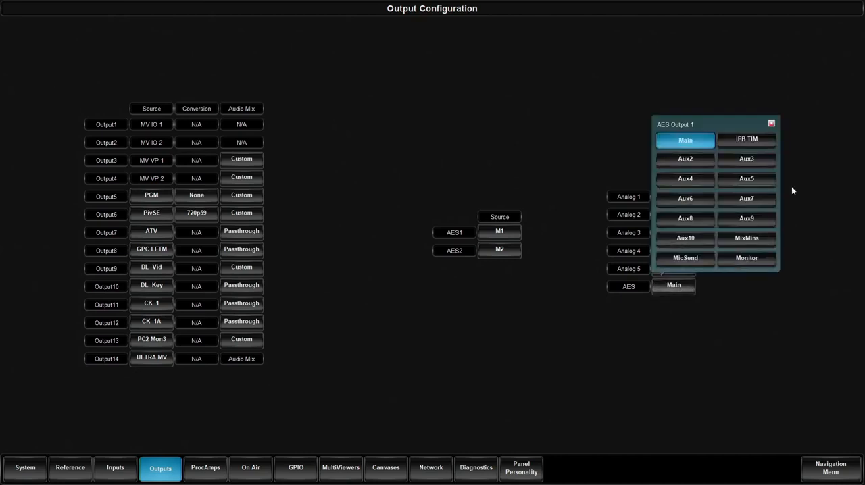